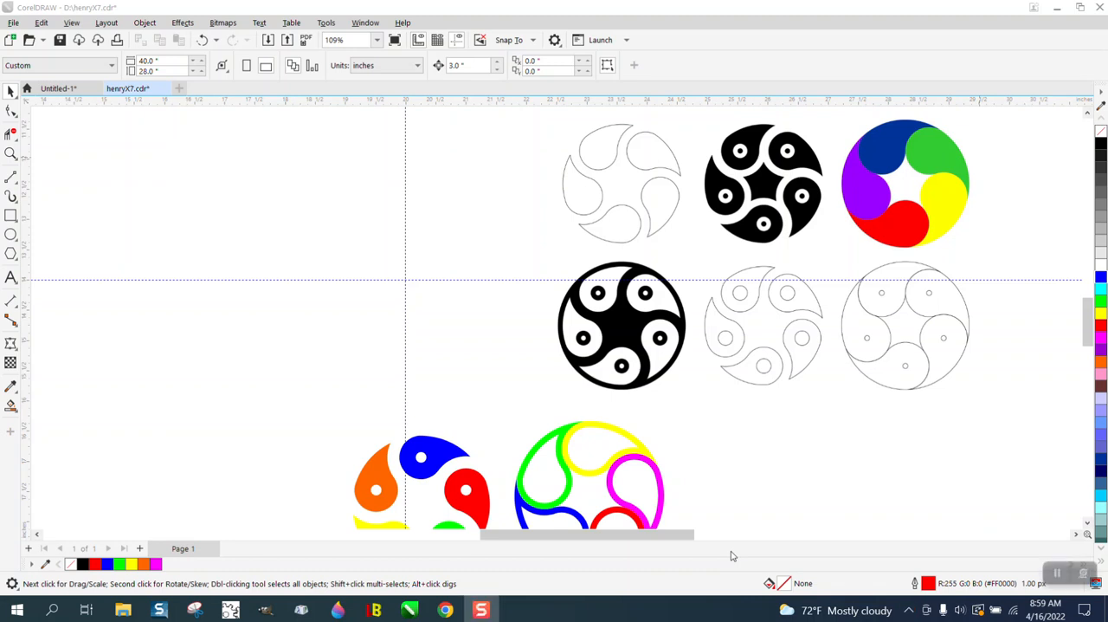
pyautogui.moveTo(683, 215)
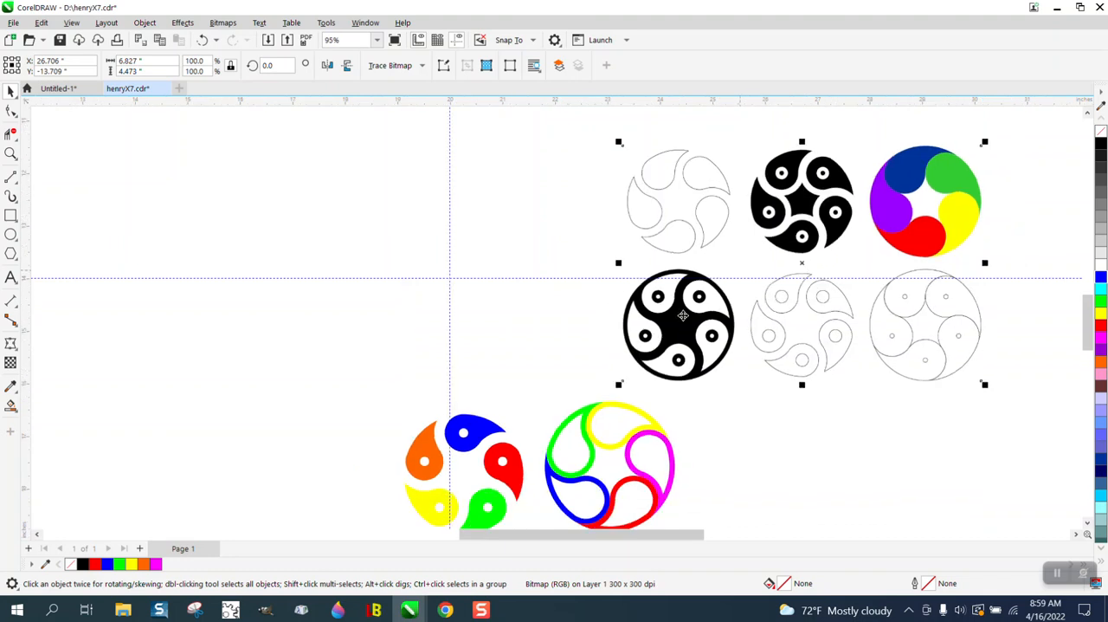
pyautogui.moveTo(402, 393)
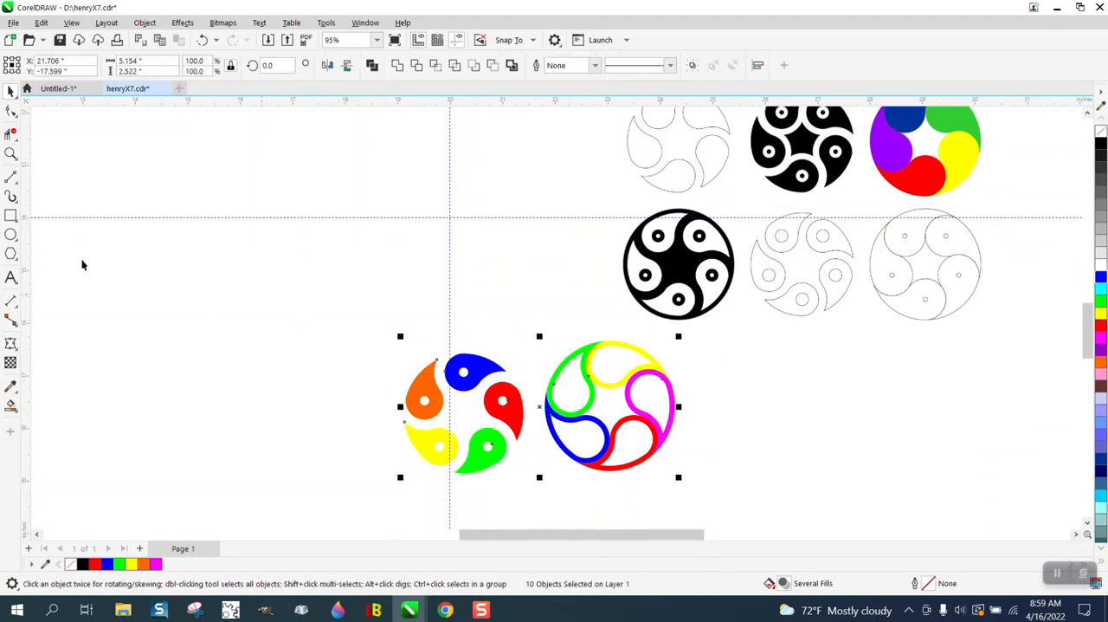
# Draw a hexagon with the Polygon tool above the swirl designs and apply a Contour effect to it
pyautogui.click(10, 234)
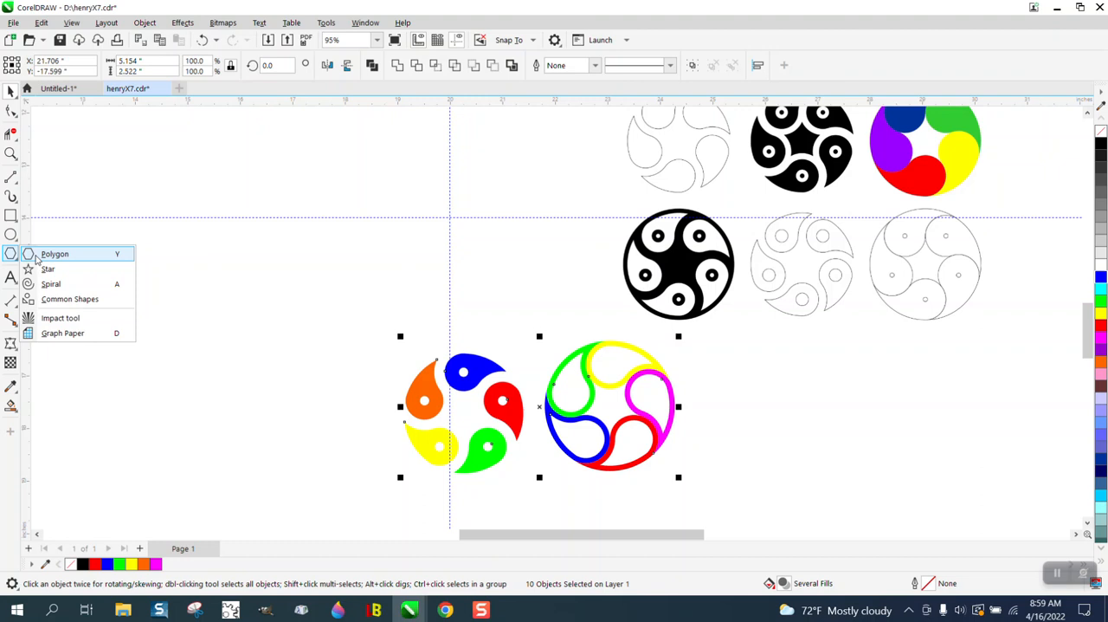
pyautogui.click(55, 253)
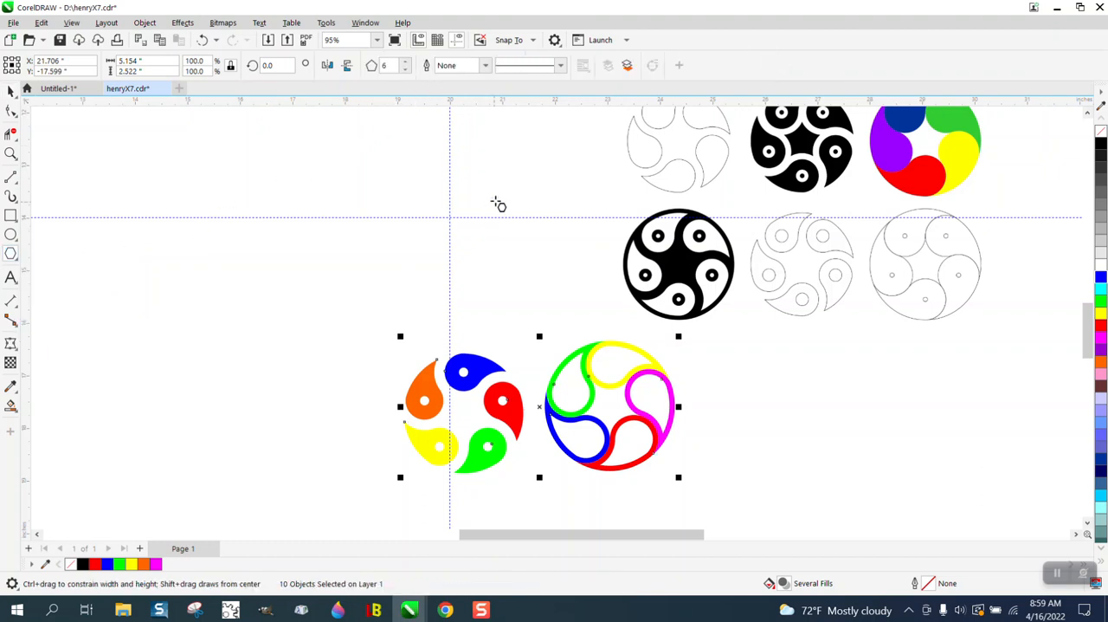
pyautogui.moveTo(395, 173); pyautogui.dragTo(499, 291)
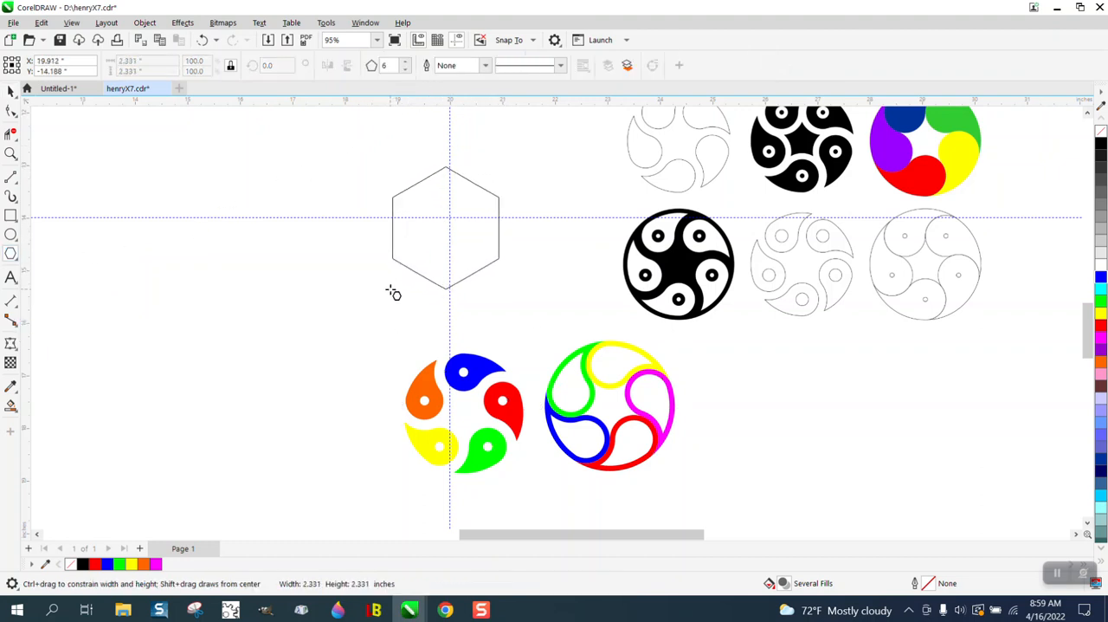
pyautogui.click(450, 226)
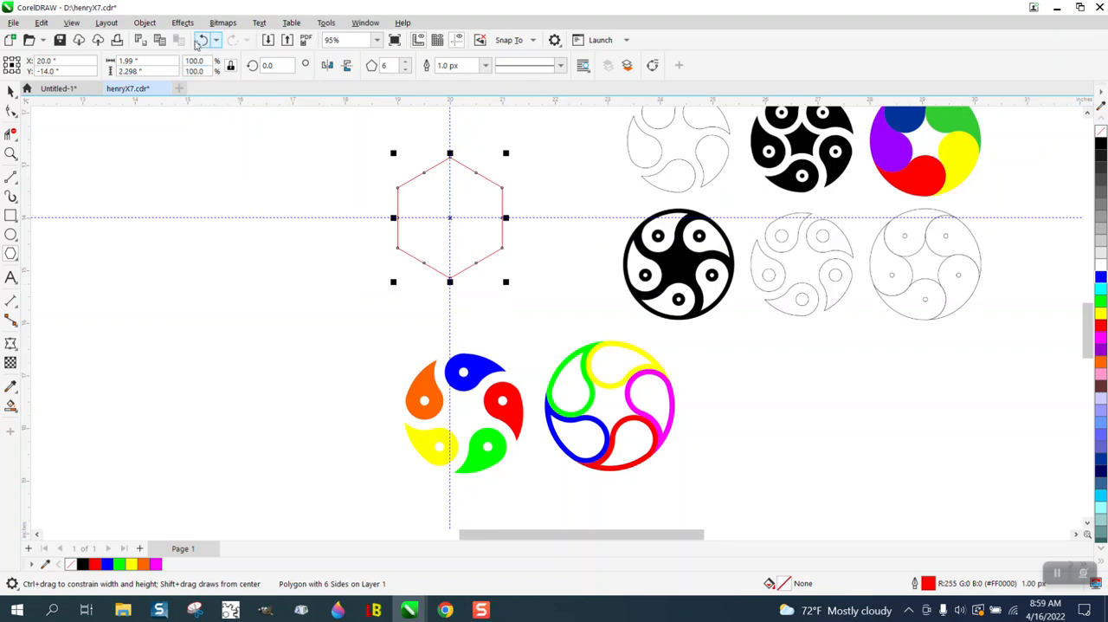
pyautogui.click(182, 23)
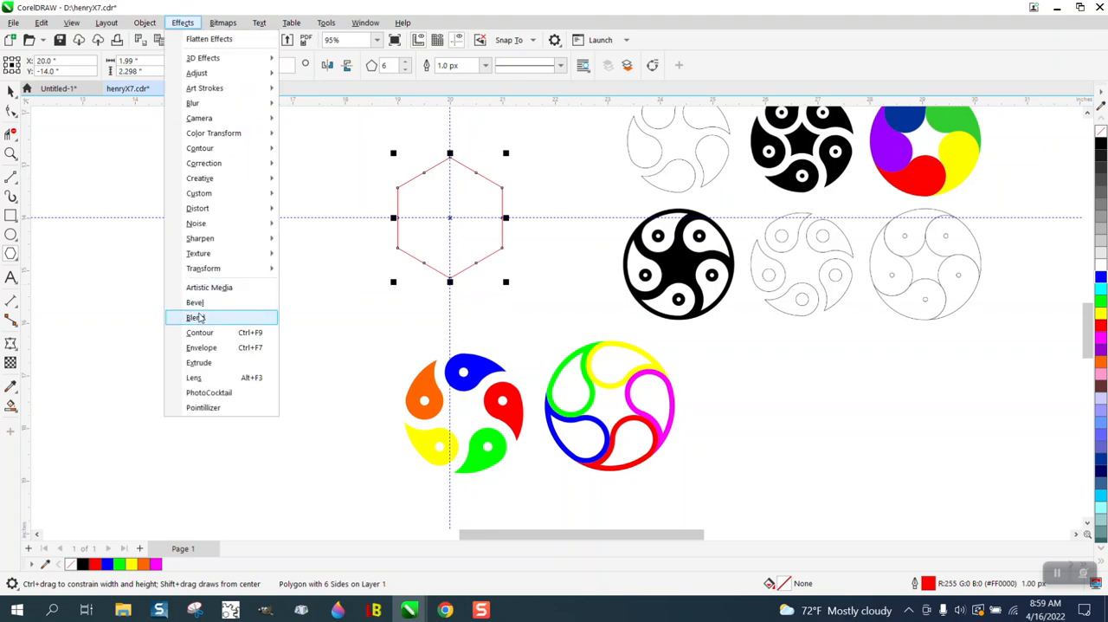
pyautogui.click(201, 333)
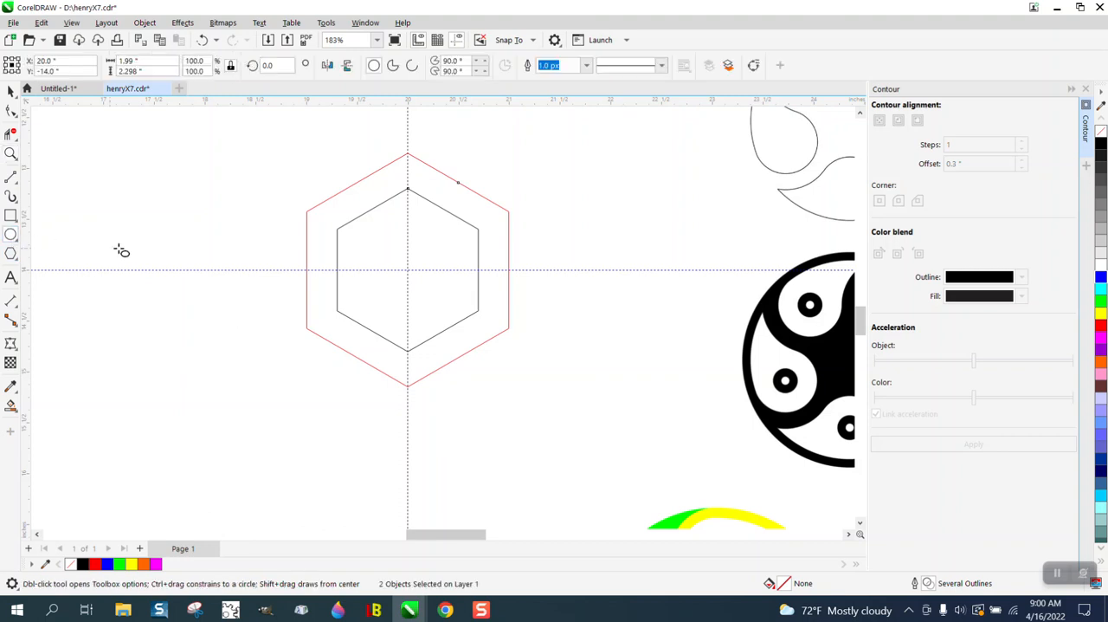
pyautogui.moveTo(310, 277)
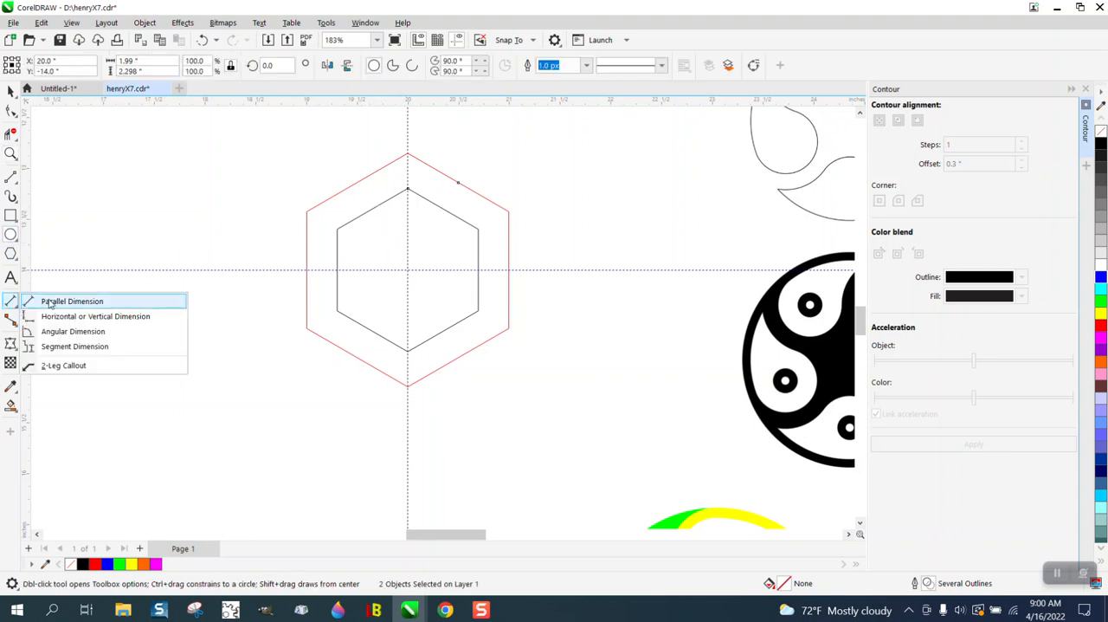
# Place equal red circle copies snapped onto each corner of the hexagon
pyautogui.click(72, 302)
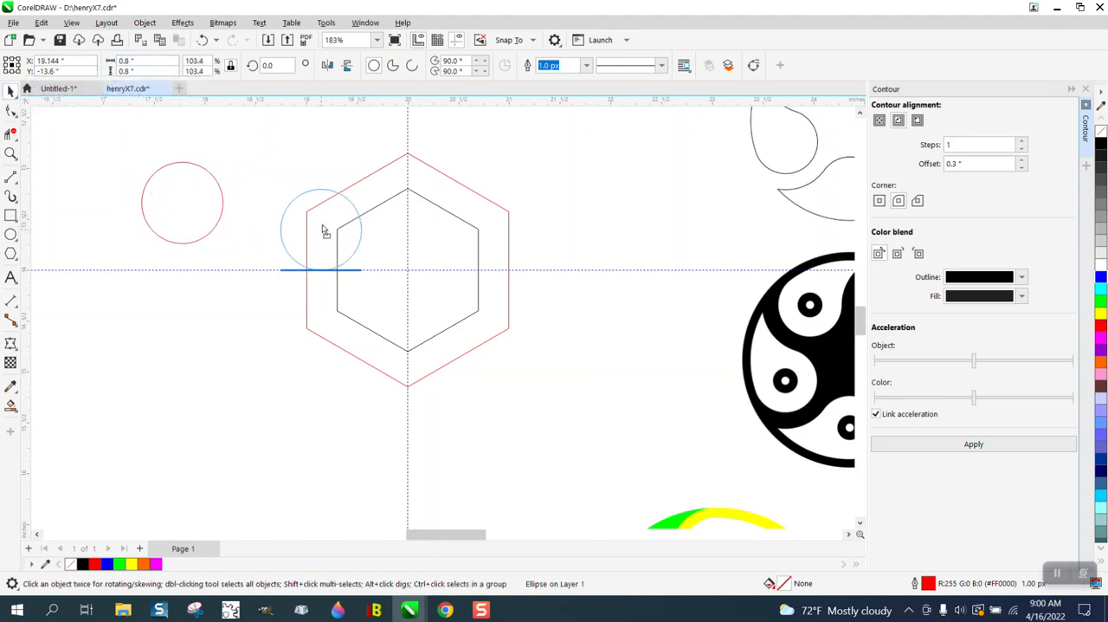
pyautogui.click(336, 229)
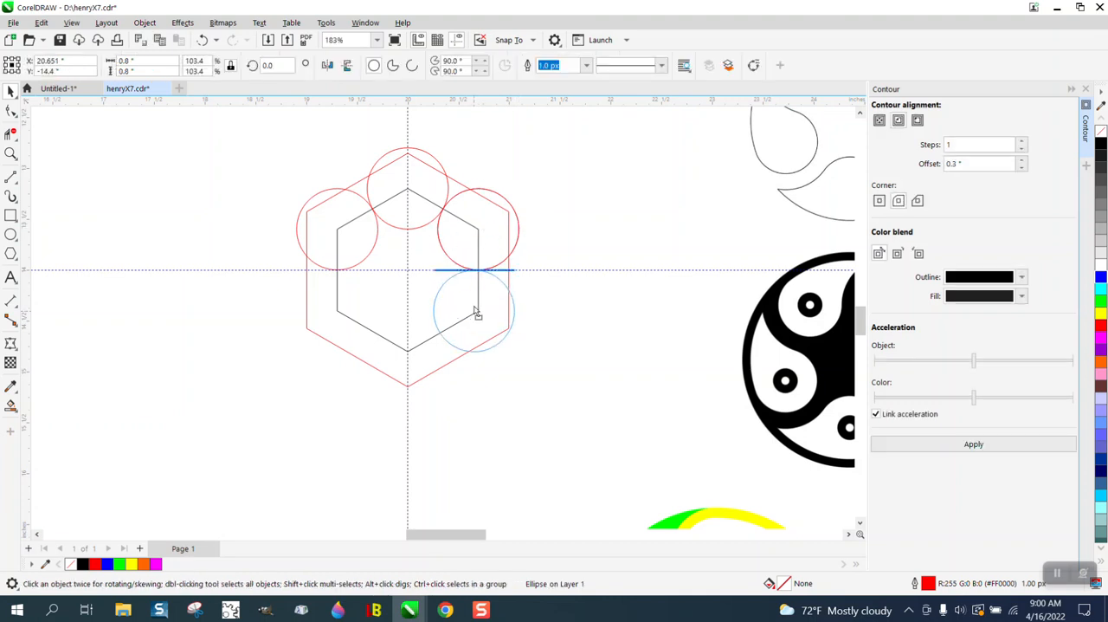
pyautogui.click(476, 312)
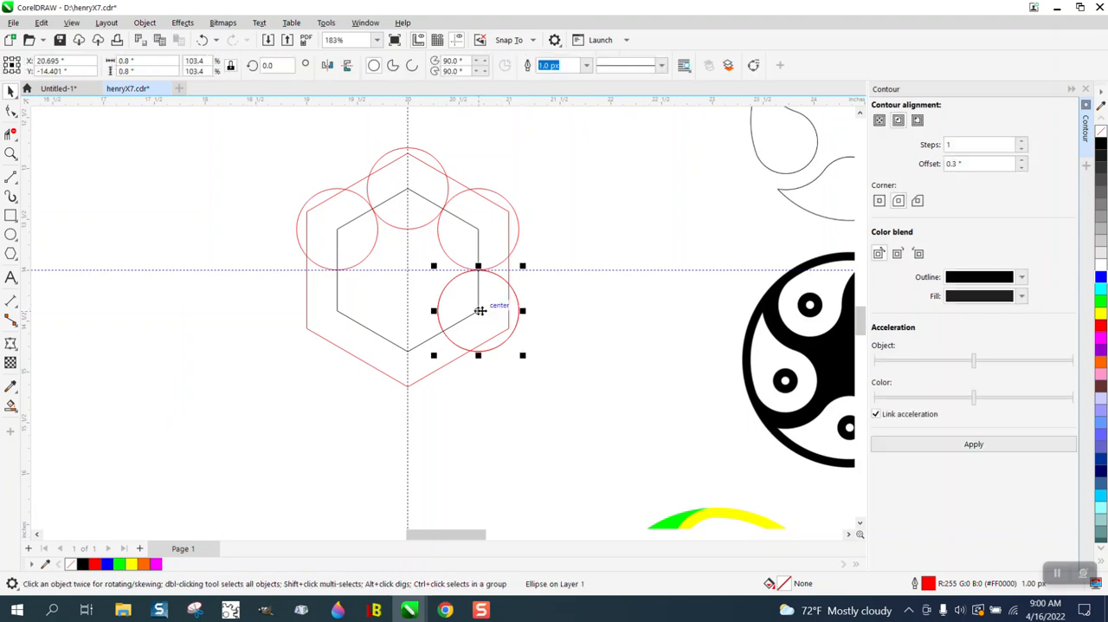
pyautogui.moveTo(478, 310); pyautogui.dragTo(412, 343)
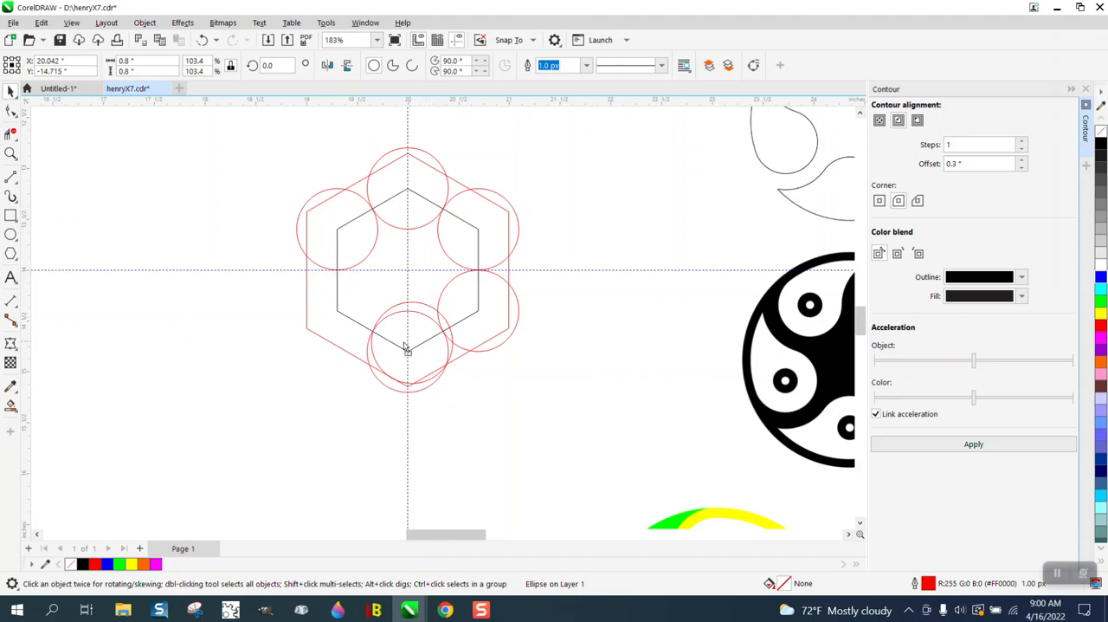
pyautogui.moveTo(338, 316)
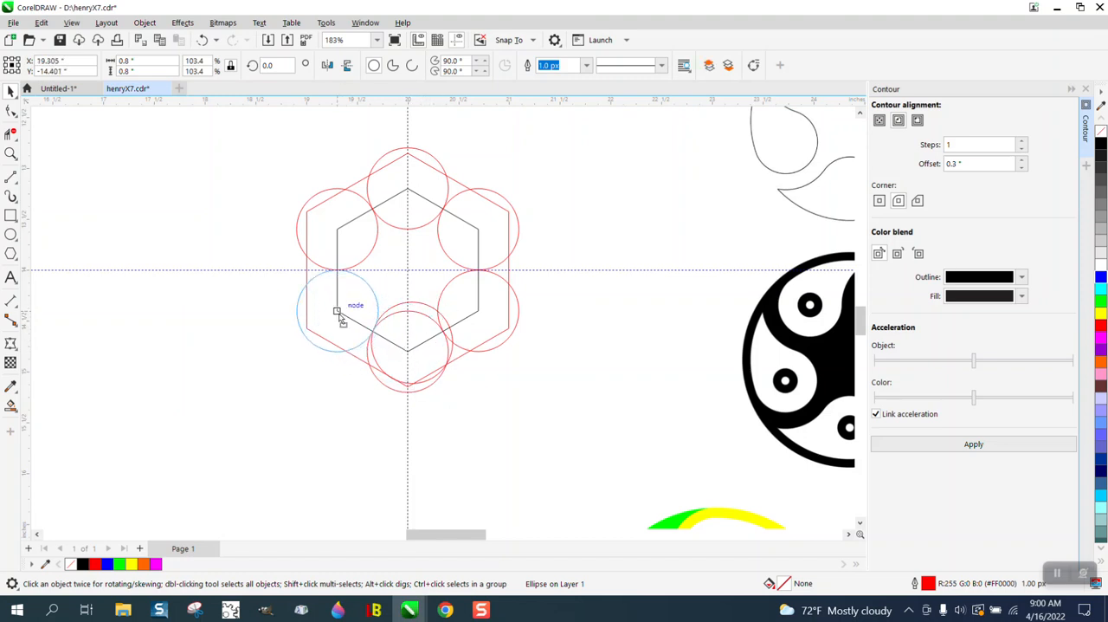
pyautogui.click(336, 312)
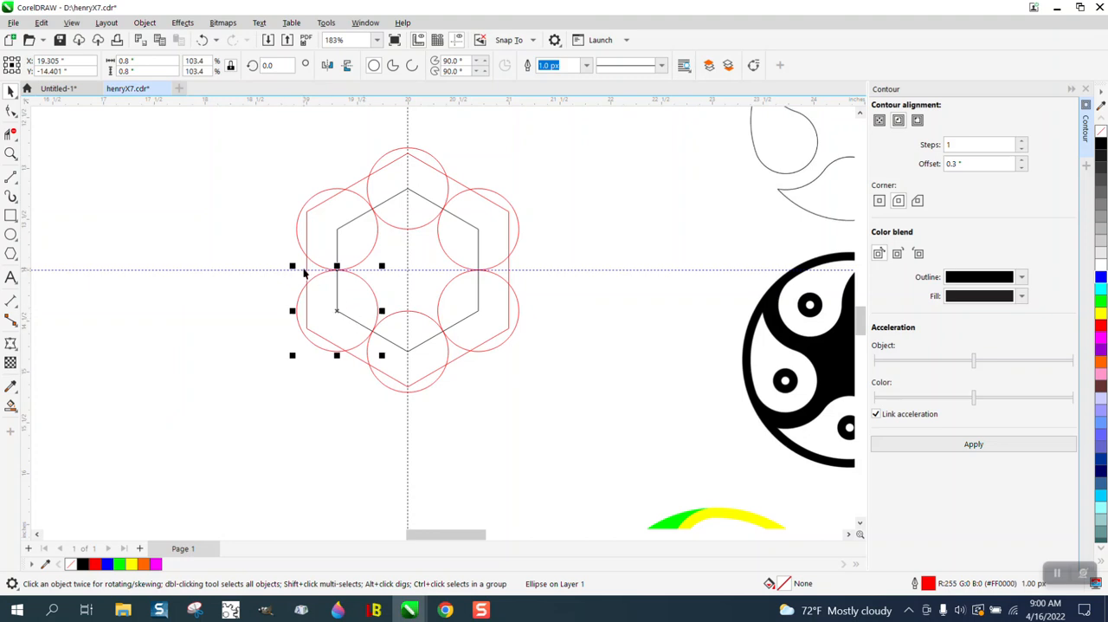
pyautogui.moveTo(45, 170)
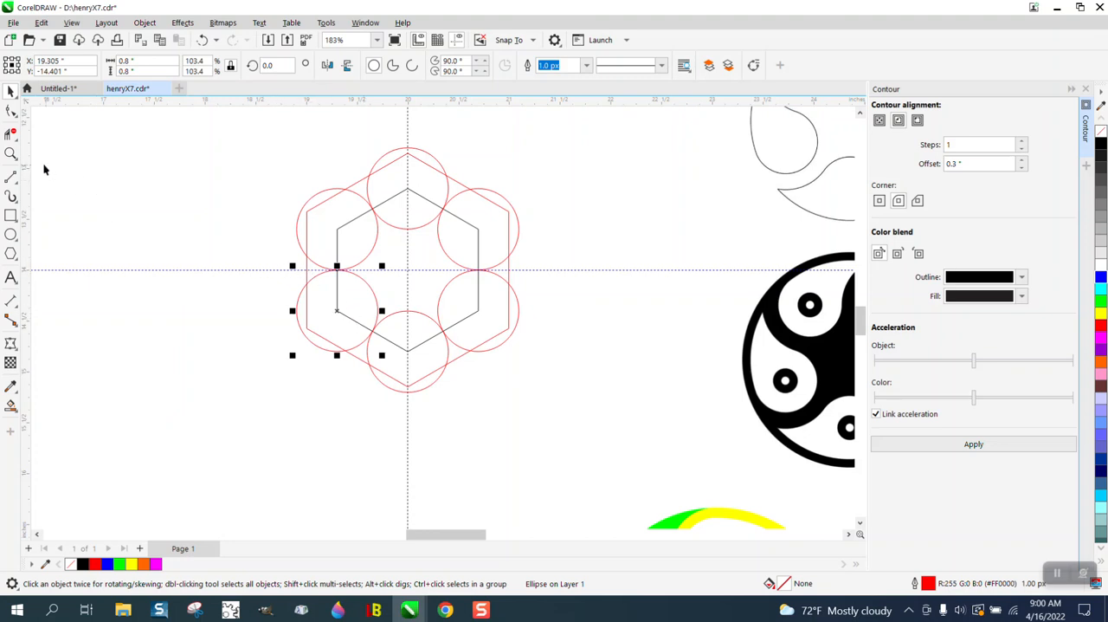
# Zoom in on the hexagon construction, dimension the outer hexagon, and return to drawing circles
pyautogui.click(10, 153)
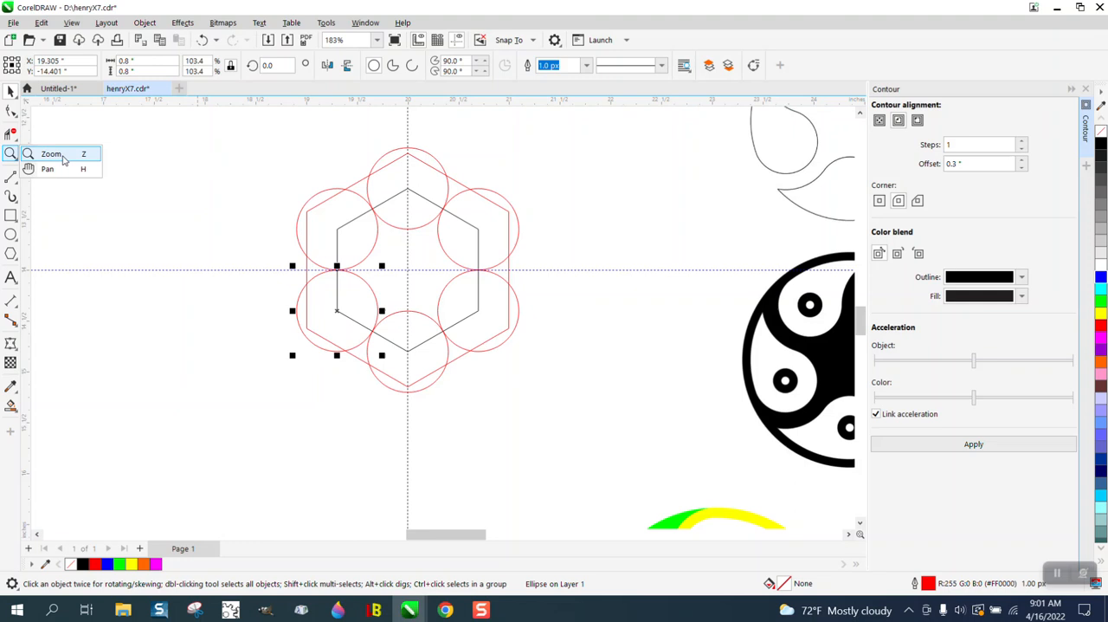
pyautogui.click(52, 152)
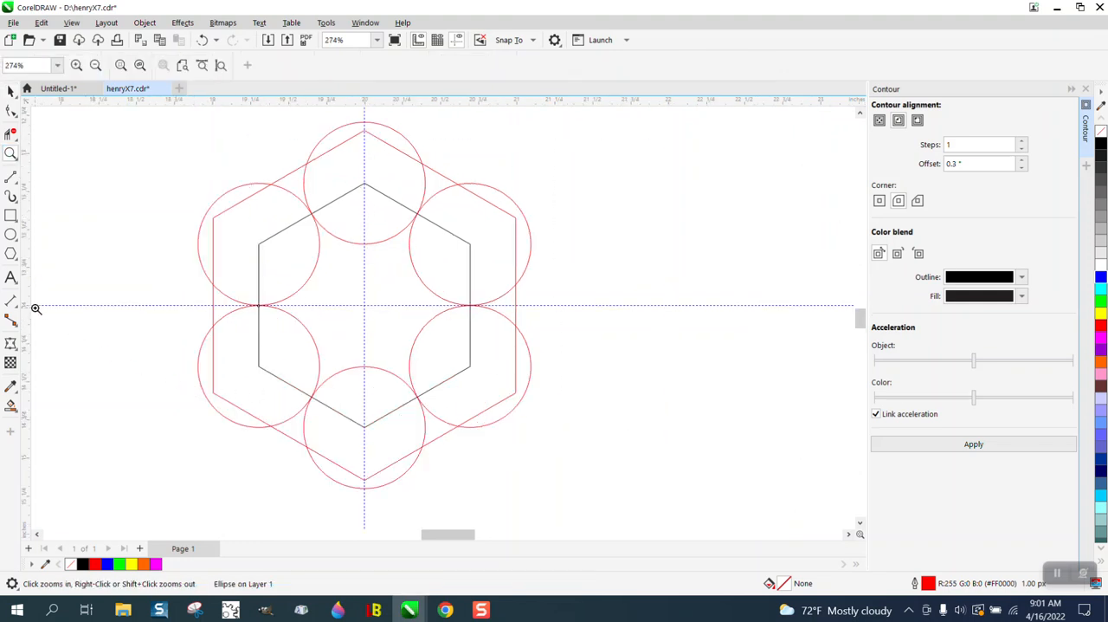
pyautogui.click(11, 301)
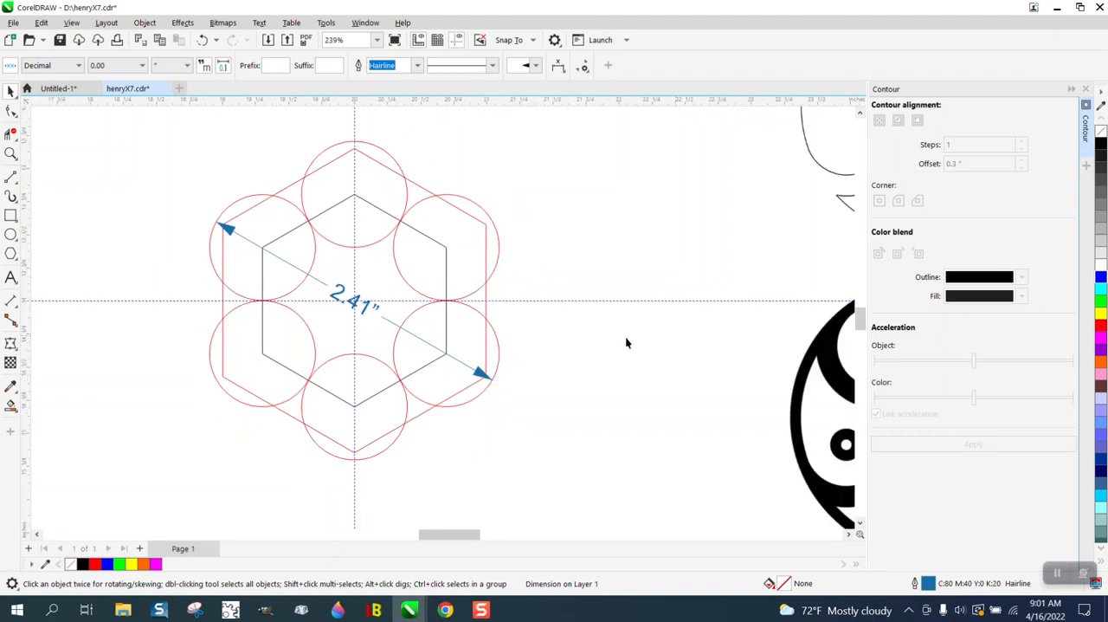
pyautogui.click(354, 302)
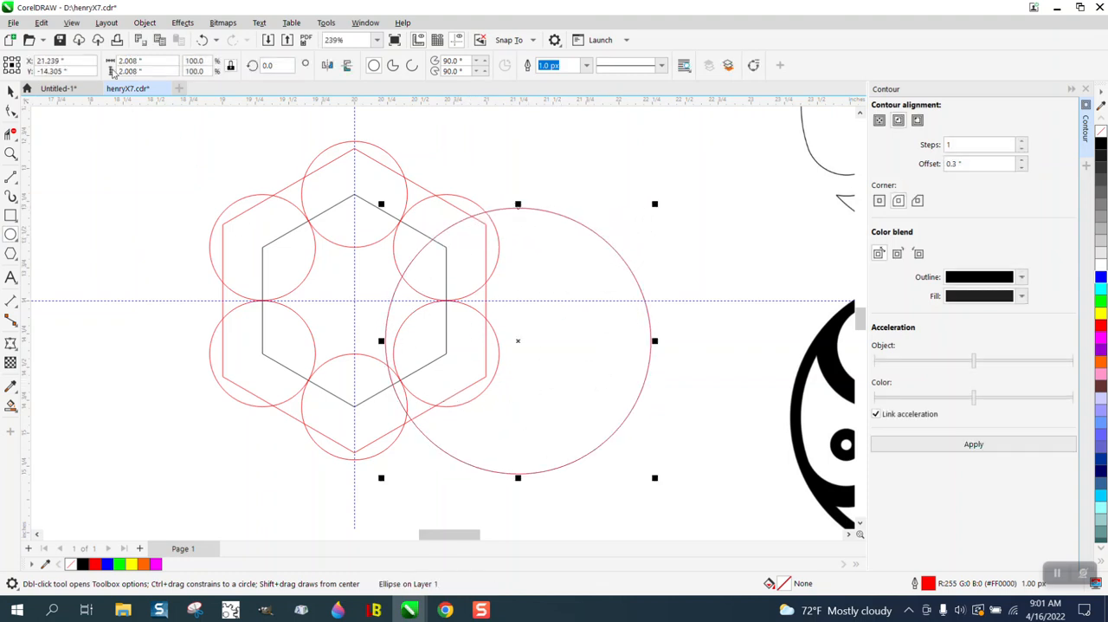
# Size the large circle to match the hexagon so it encloses the whole construction
pyautogui.click(142, 61)
pyautogui.write('41')
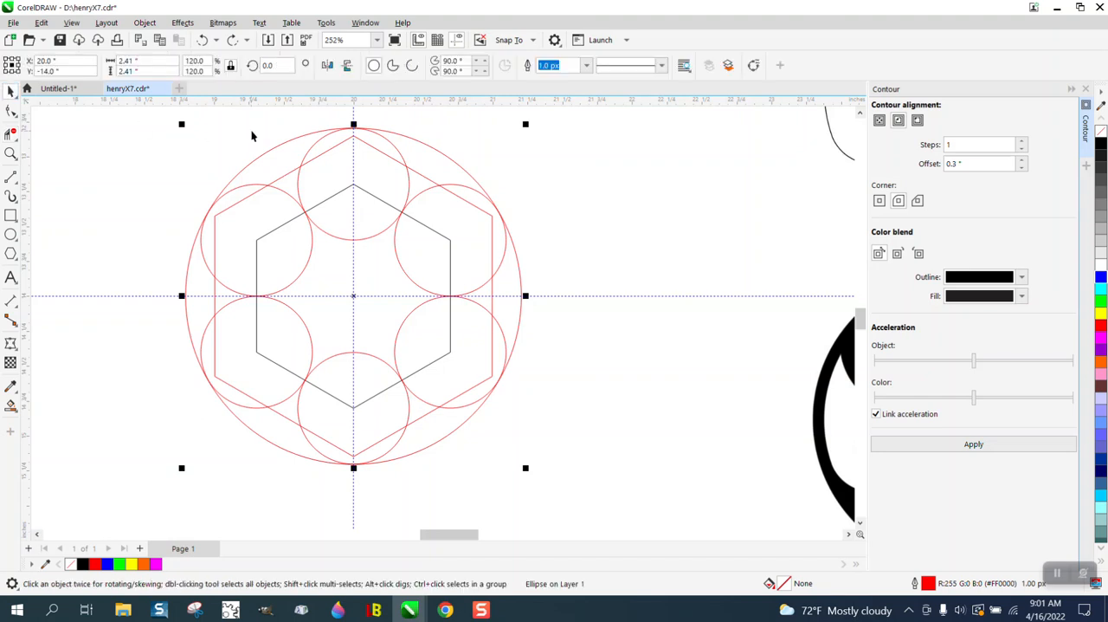
pyautogui.moveTo(243, 95)
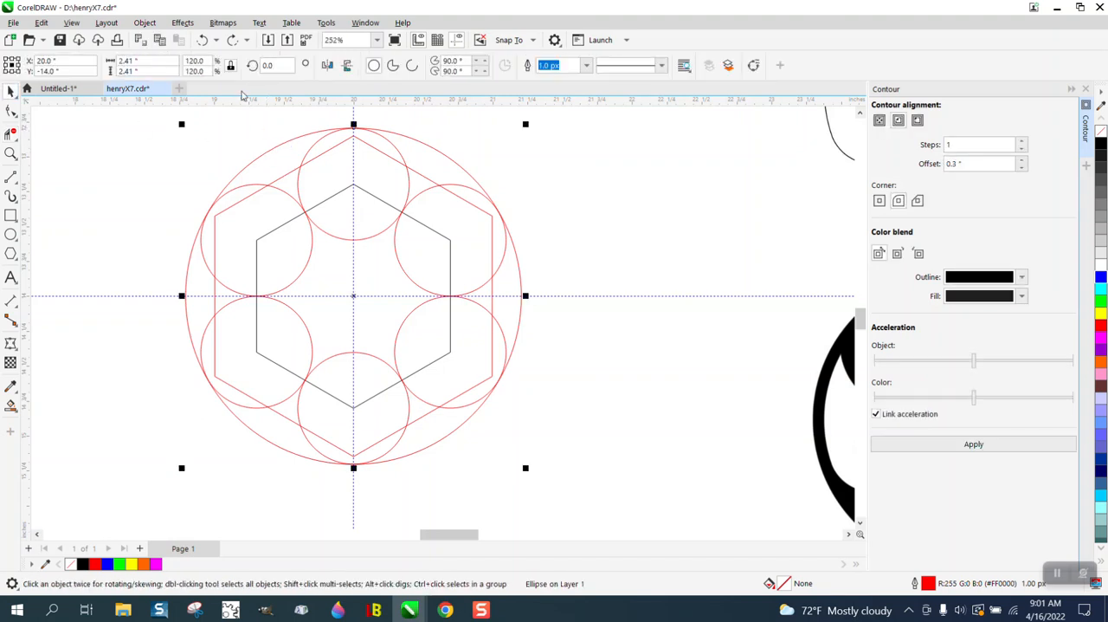
pyautogui.moveTo(198, 60)
pyautogui.write('119.8')
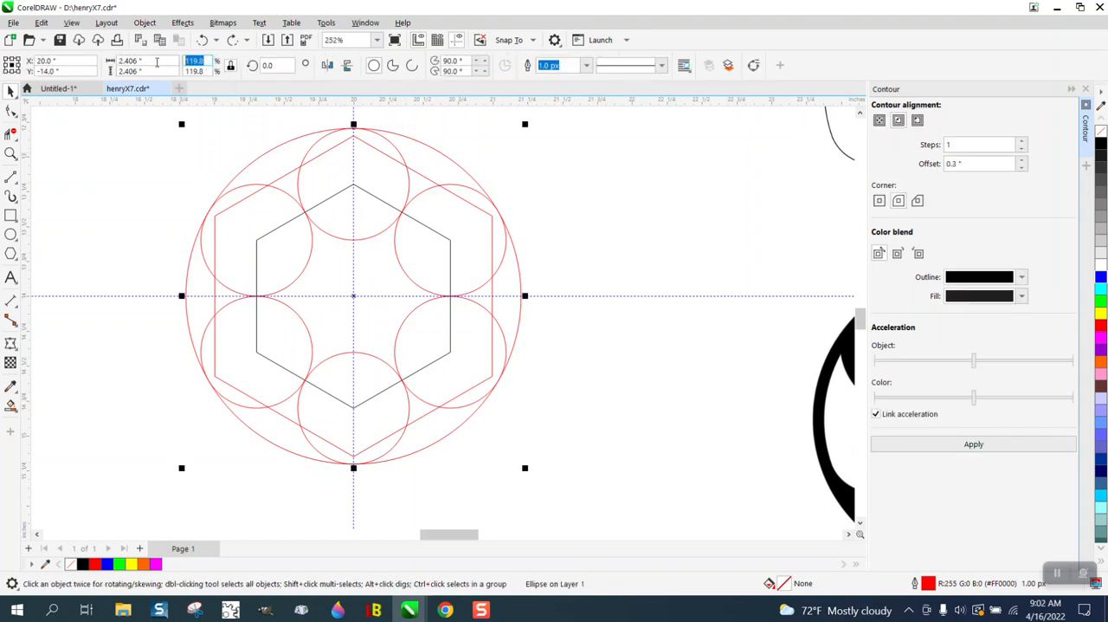
pyautogui.moveTo(147, 61)
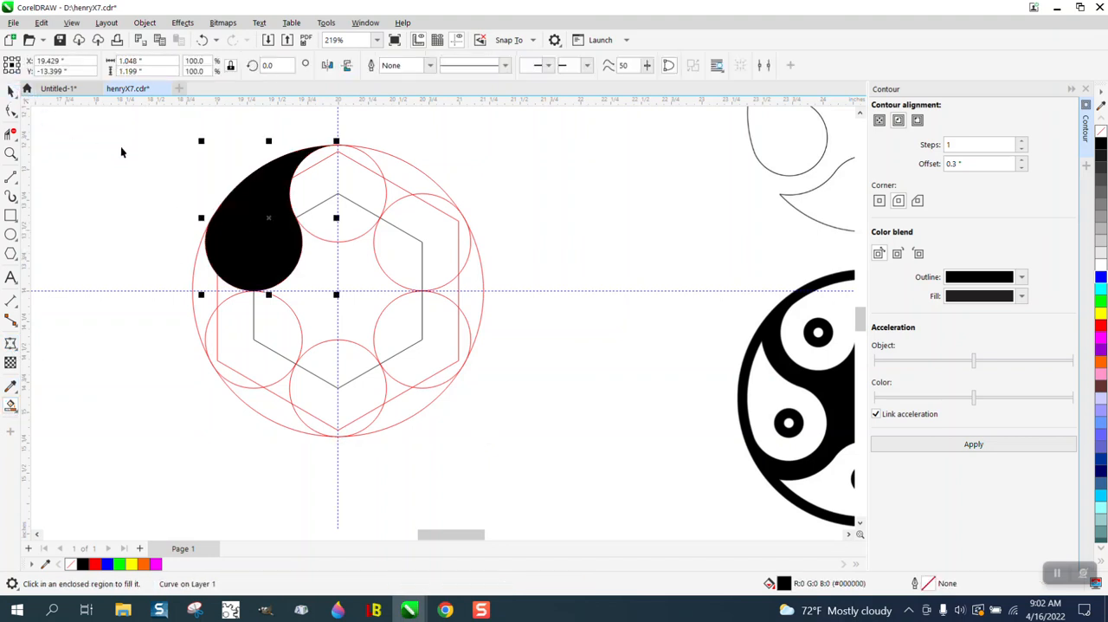
# Anchor the petal's rotation pivot on the circle centre and duplicate it at 120° to build the six-petal disc
pyautogui.click(269, 218)
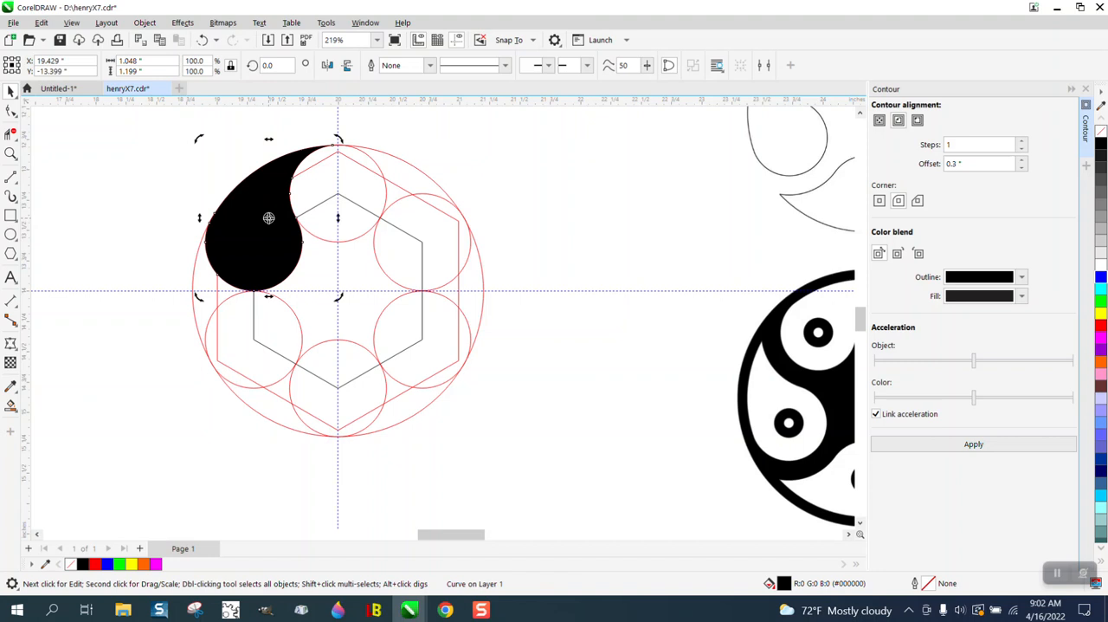
pyautogui.moveTo(338, 287)
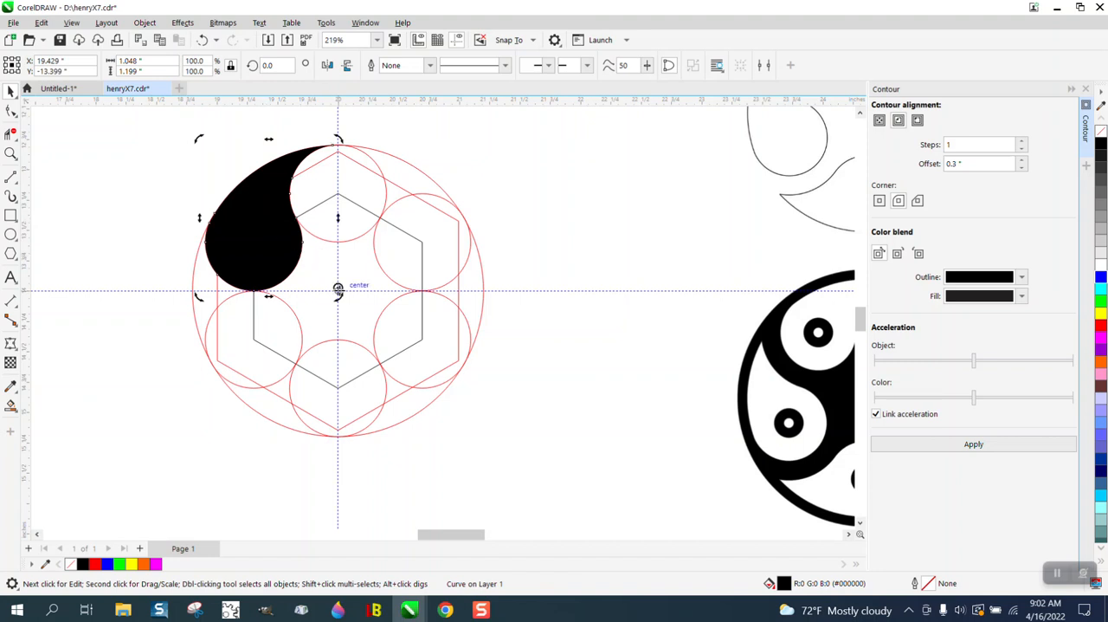
pyautogui.click(273, 208)
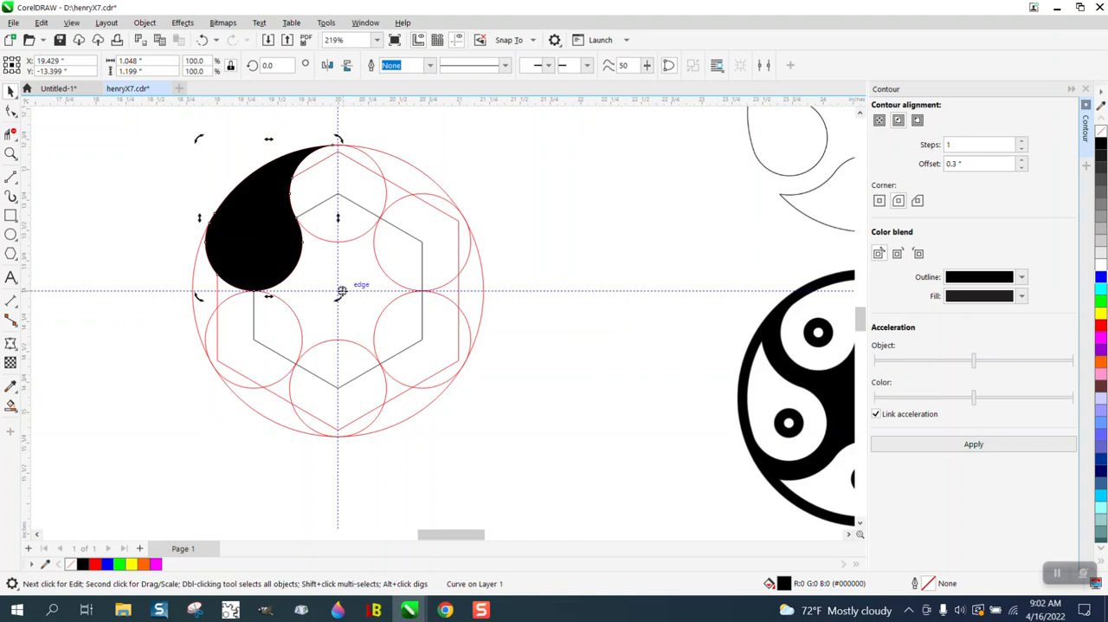
pyautogui.click(268, 219)
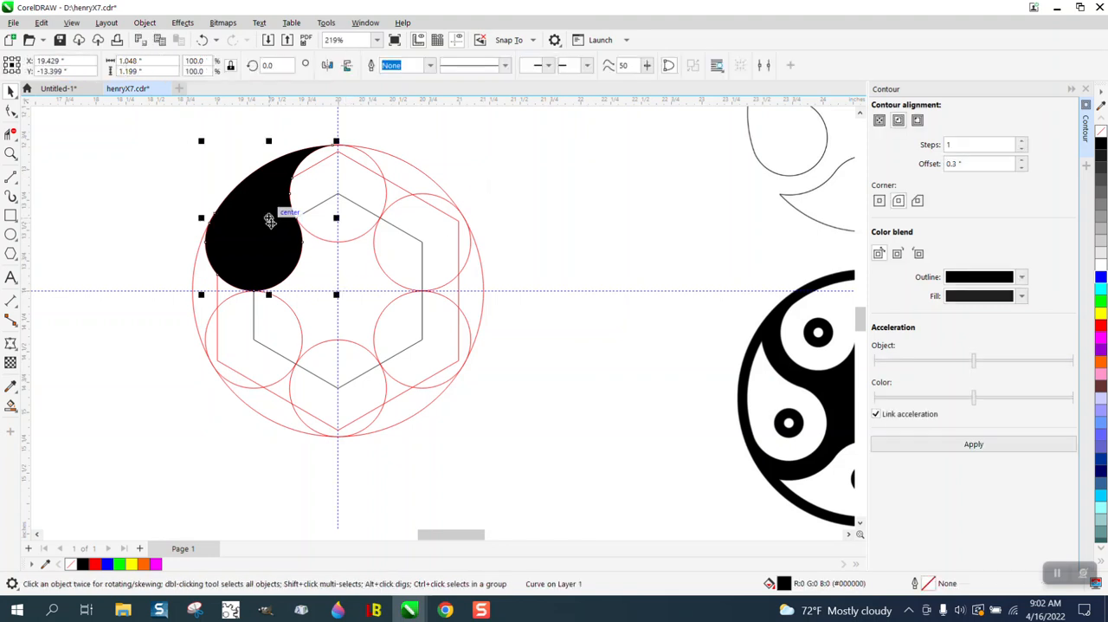
pyautogui.click(269, 217)
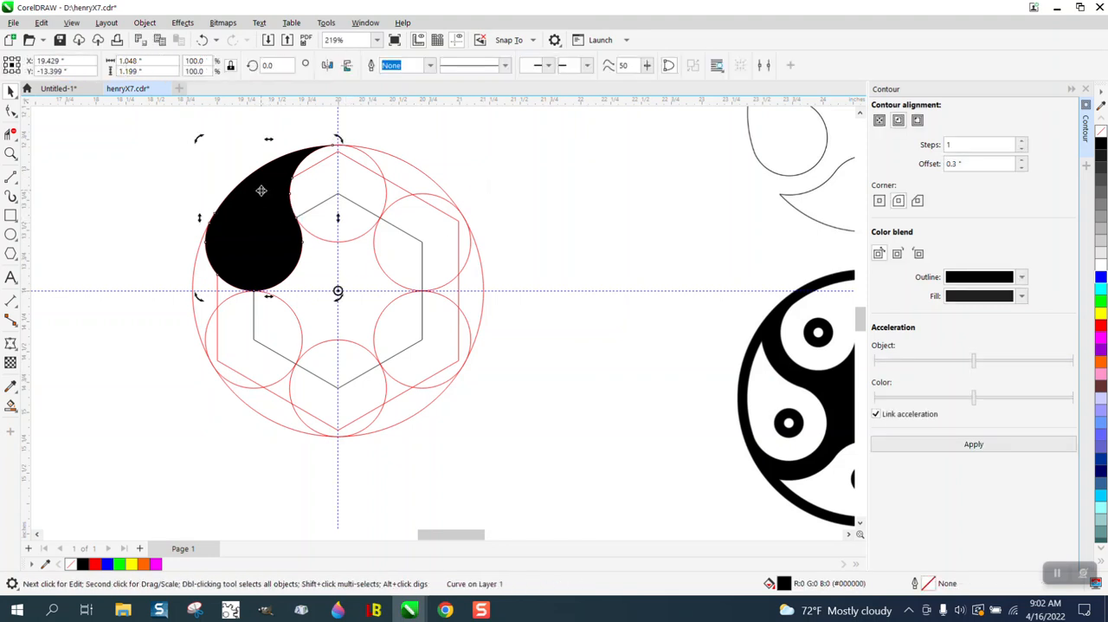
pyautogui.click(261, 211)
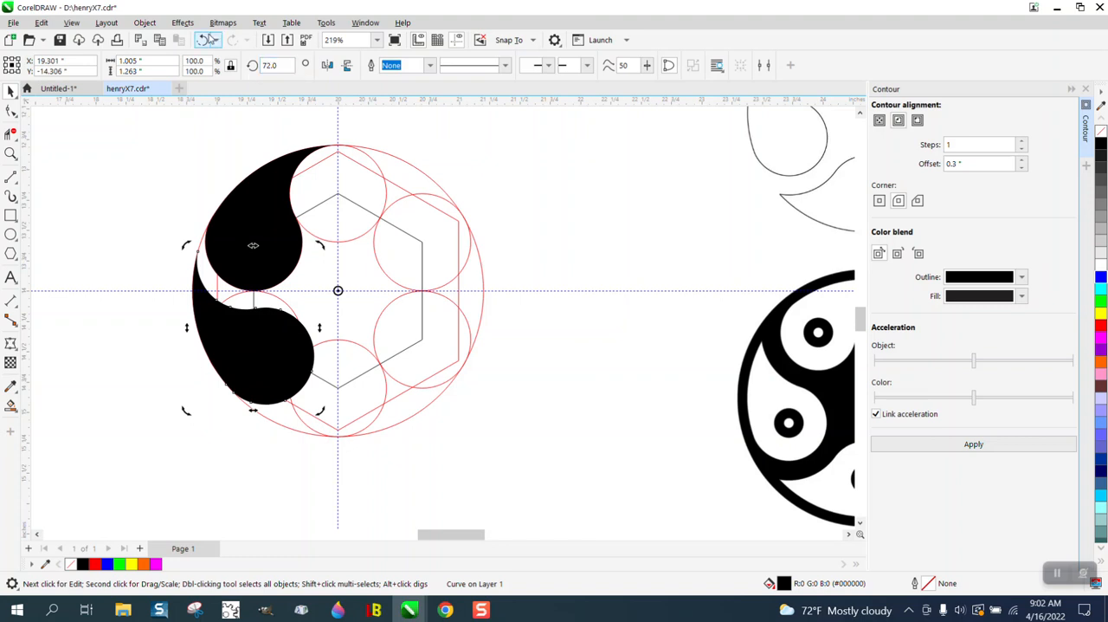
pyautogui.moveTo(200, 39)
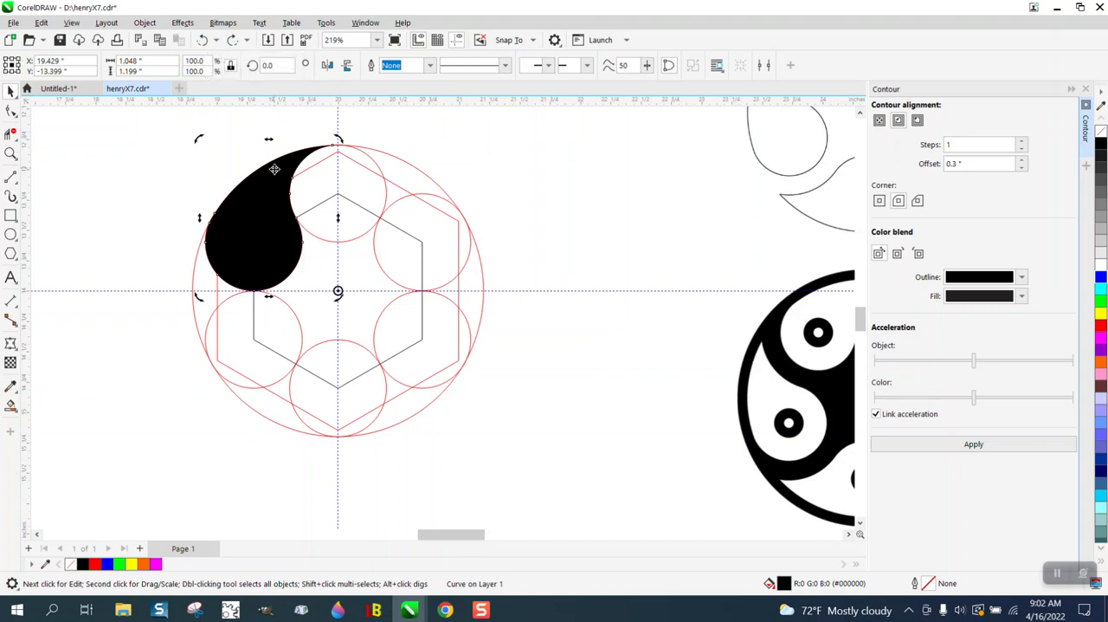
pyautogui.moveTo(246, 204)
pyautogui.write('60')
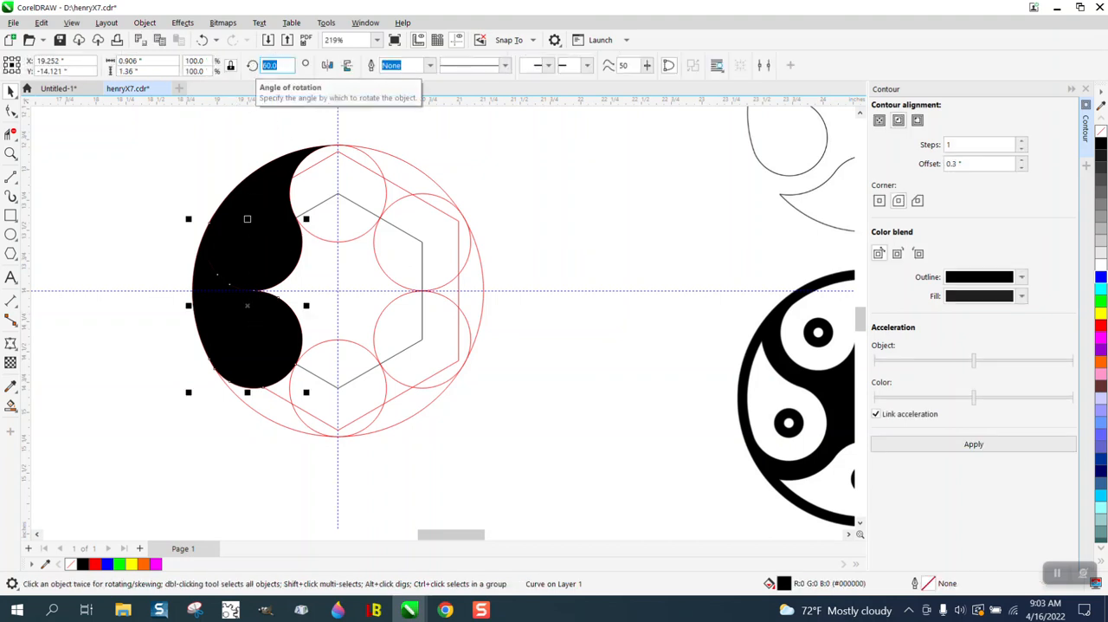
pyautogui.write('120.0')
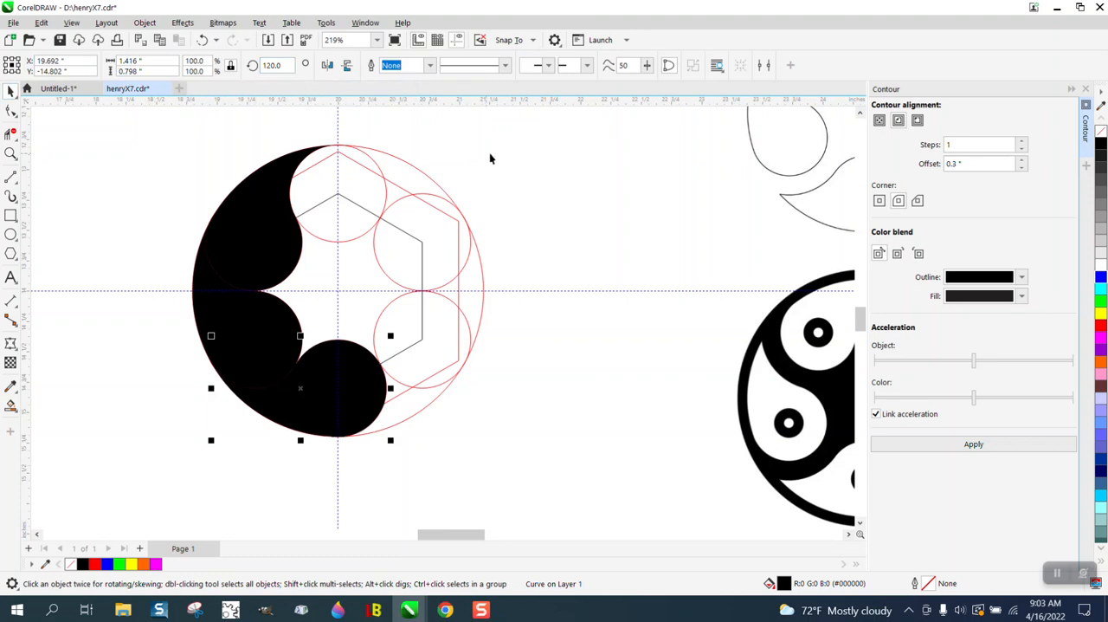
pyautogui.moveTo(367, 371)
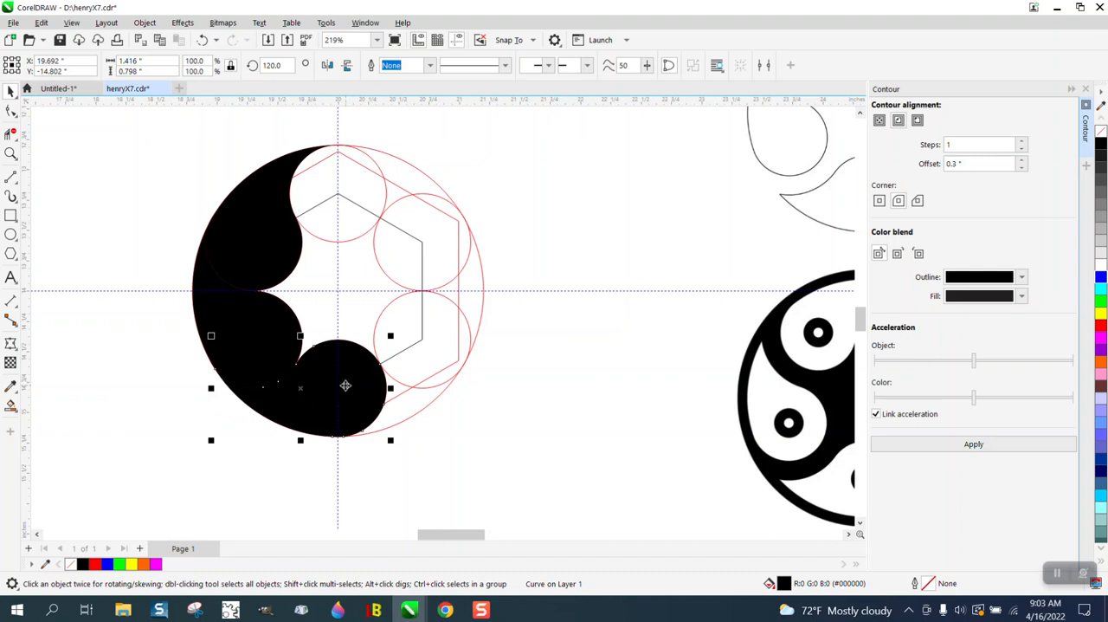
pyautogui.click(345, 385)
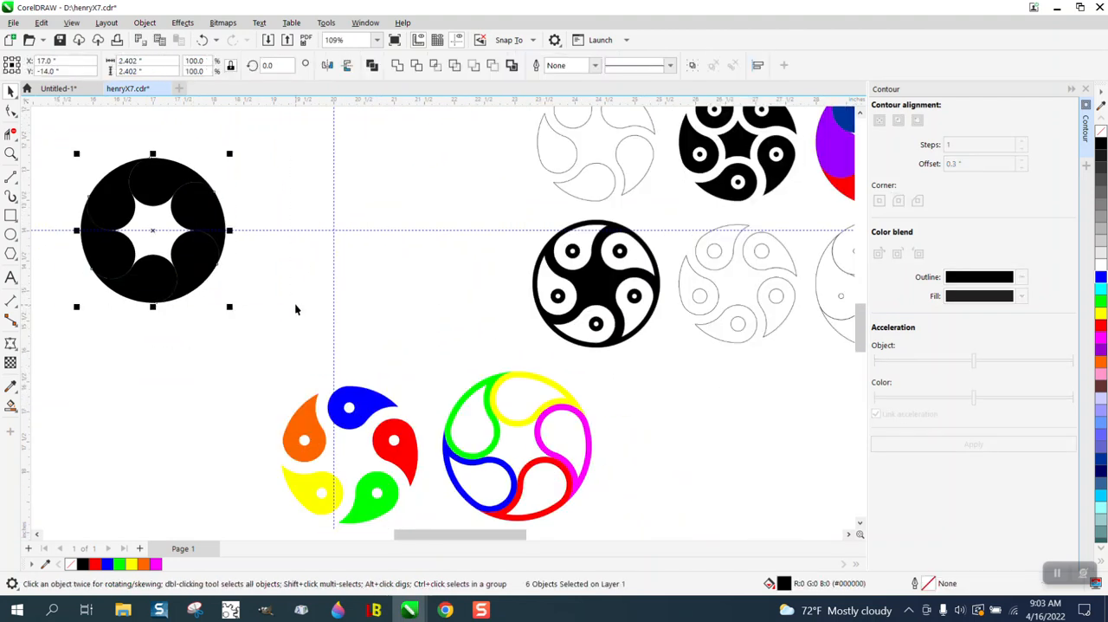
# Move the black swirl disc right and recolour its petals with palette swatches
pyautogui.moveTo(153, 230); pyautogui.dragTo(332, 230)
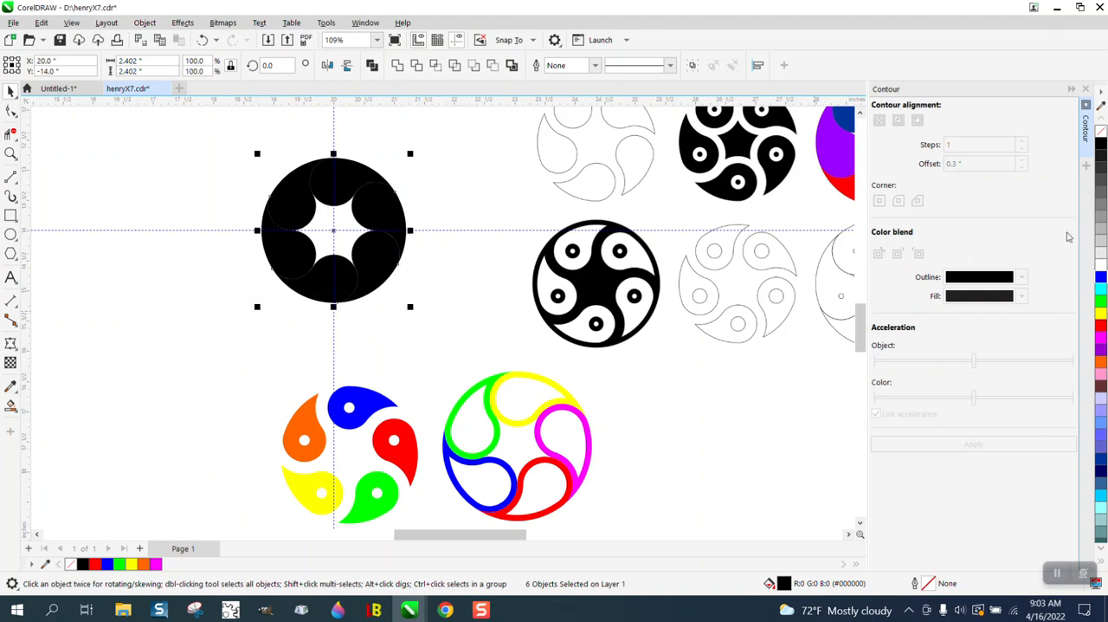
pyautogui.moveTo(406, 211)
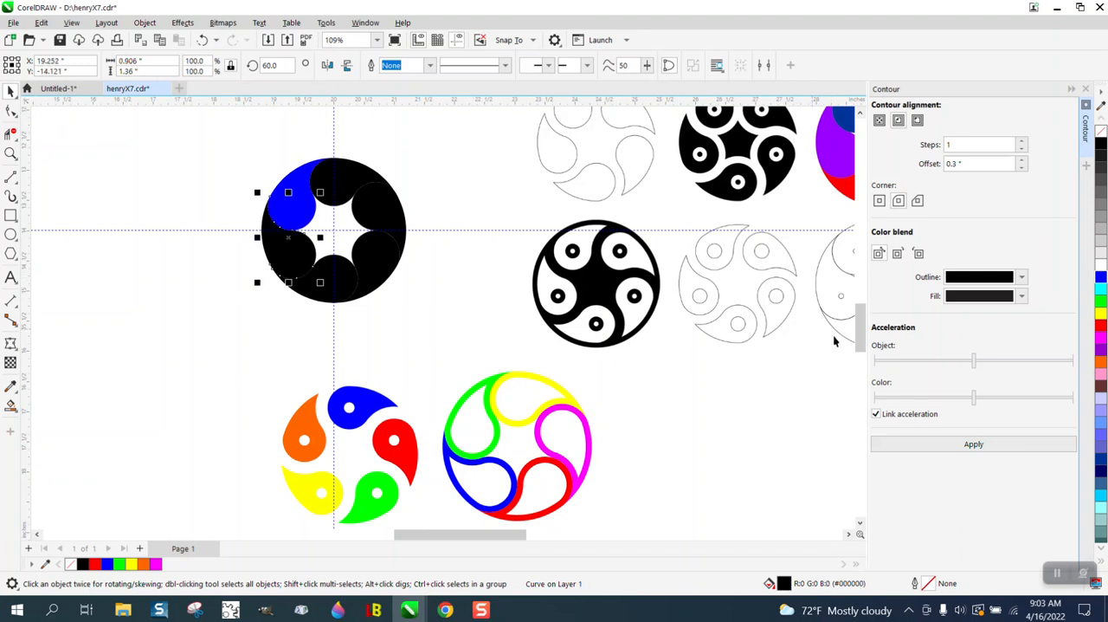
pyautogui.click(1101, 326)
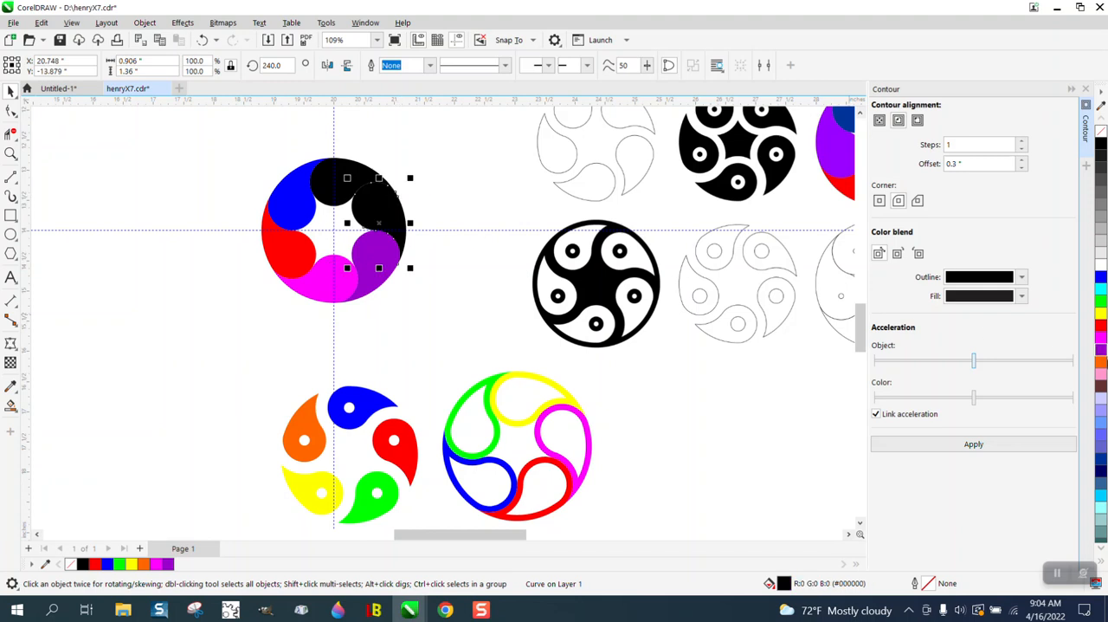
pyautogui.click(117, 565)
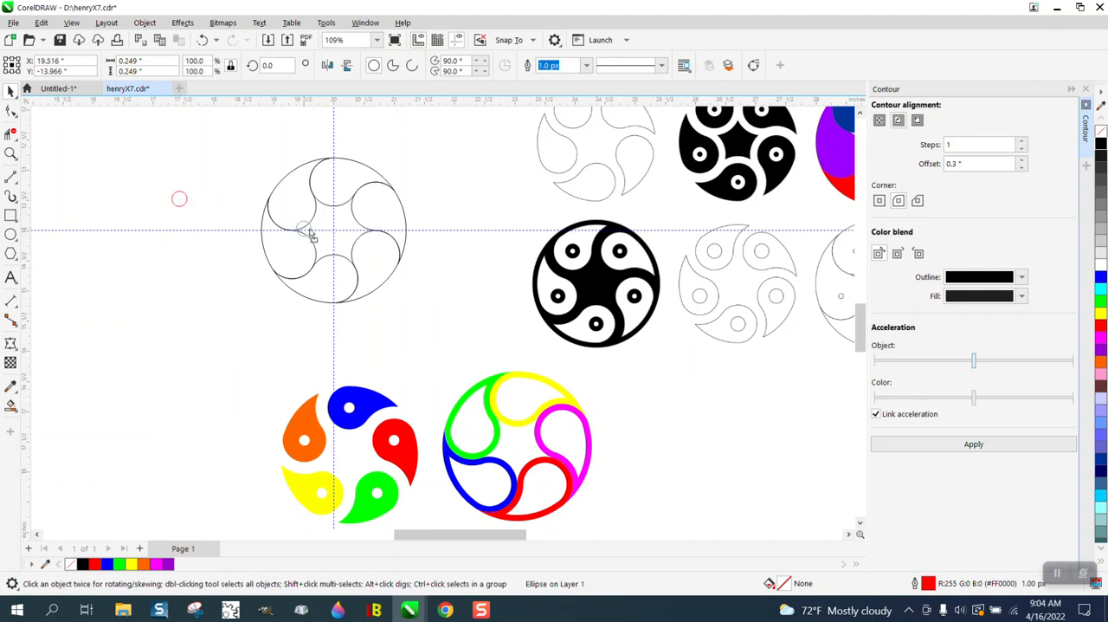
pyautogui.moveTo(336, 232)
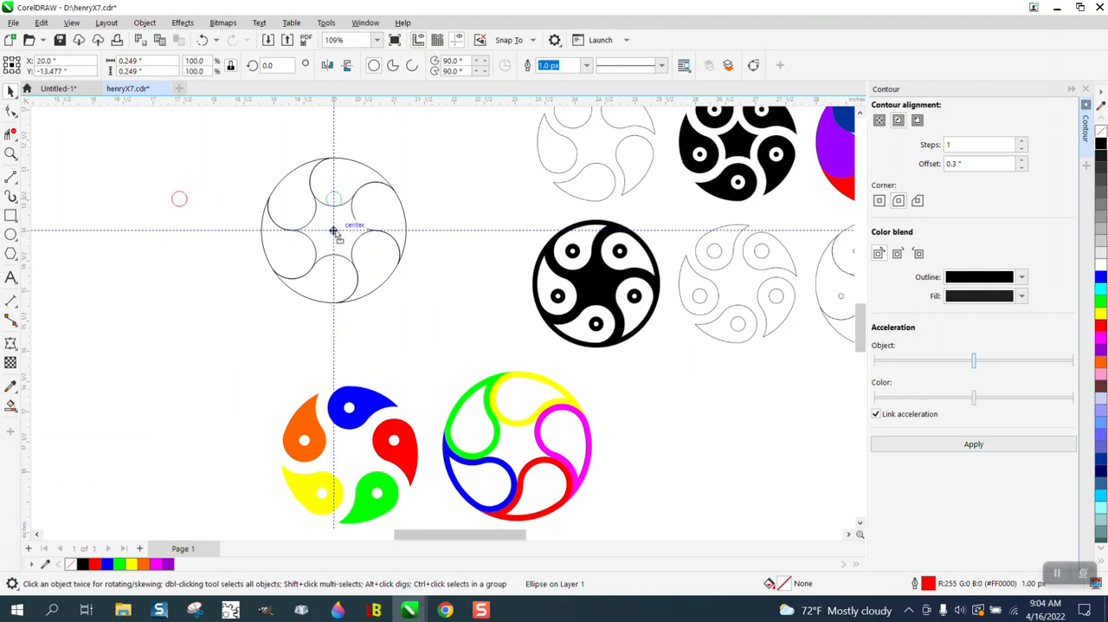
pyautogui.moveTo(332, 181)
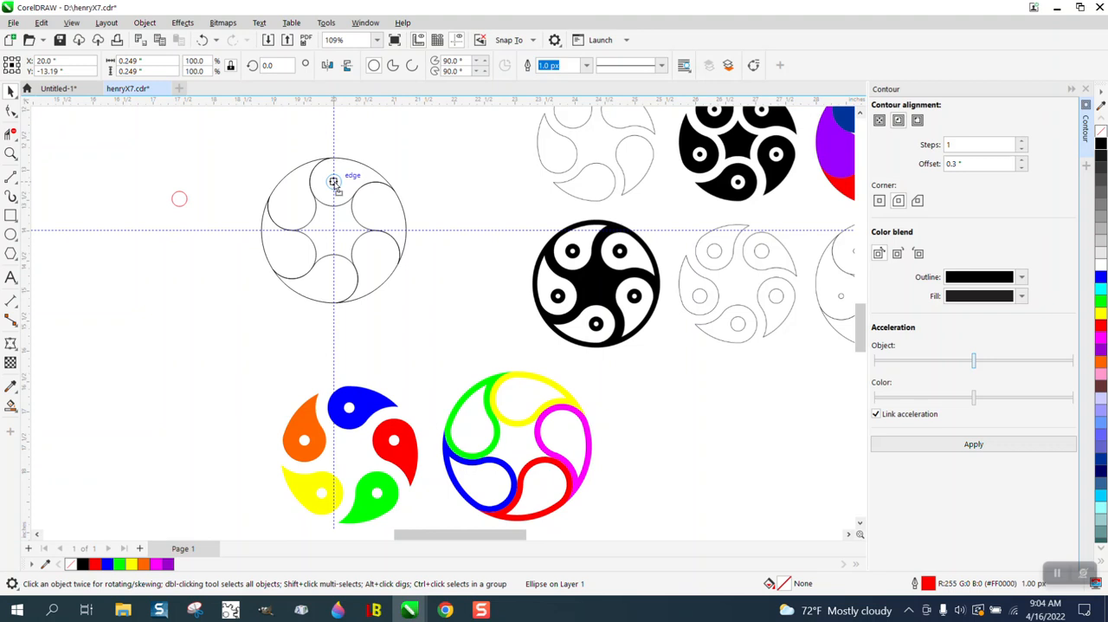
# Draw small red circles inside the top and left petal outlines of the swirl
pyautogui.click(332, 180)
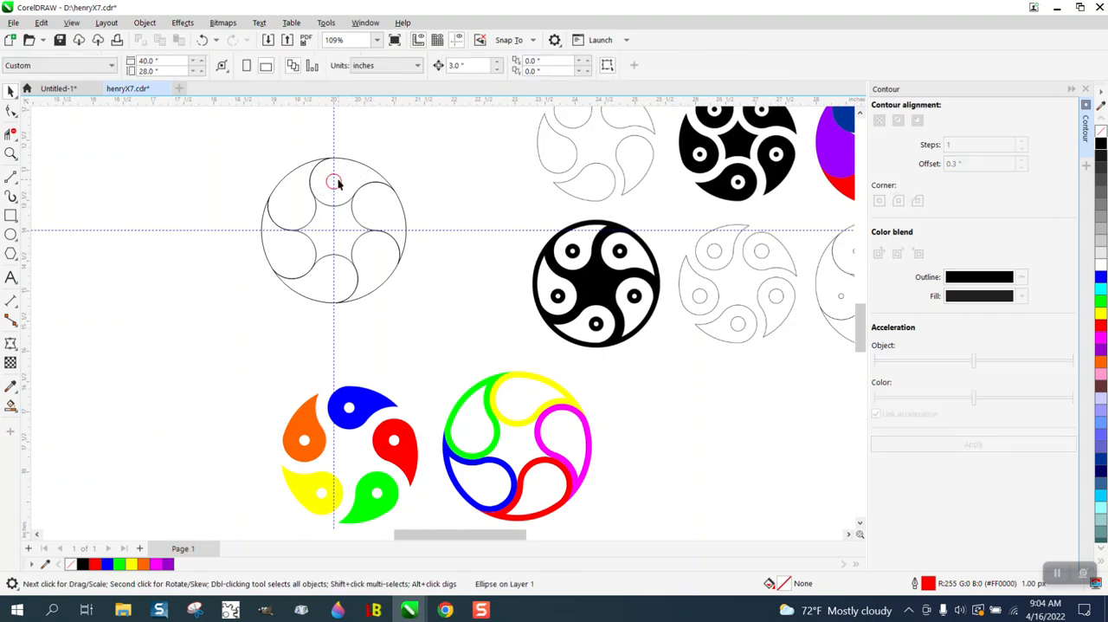
pyautogui.click(336, 182)
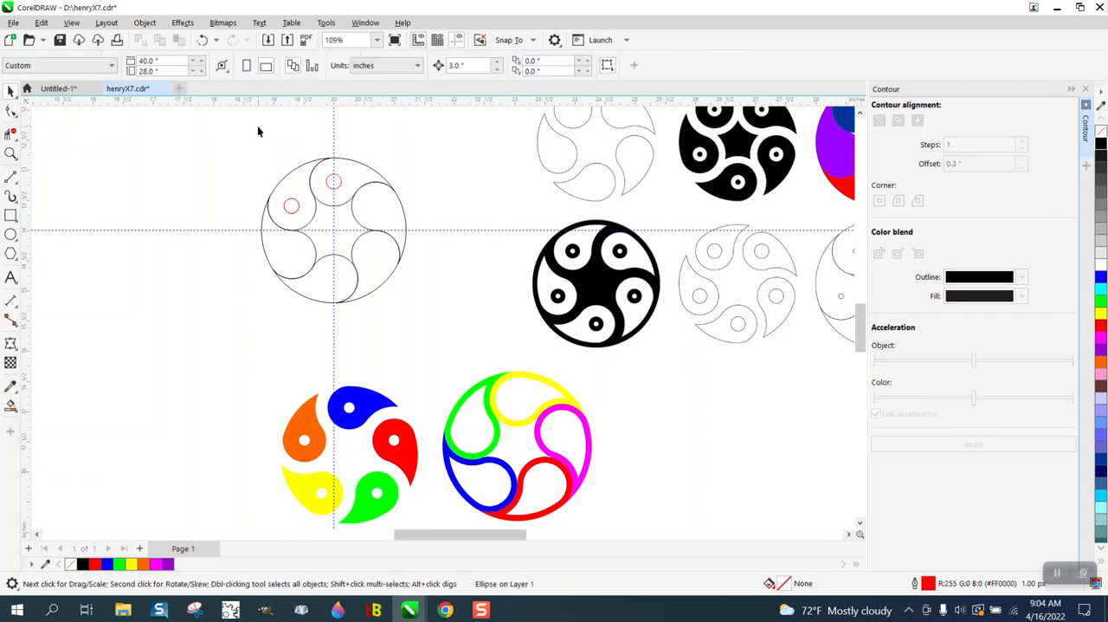
pyautogui.click(291, 205)
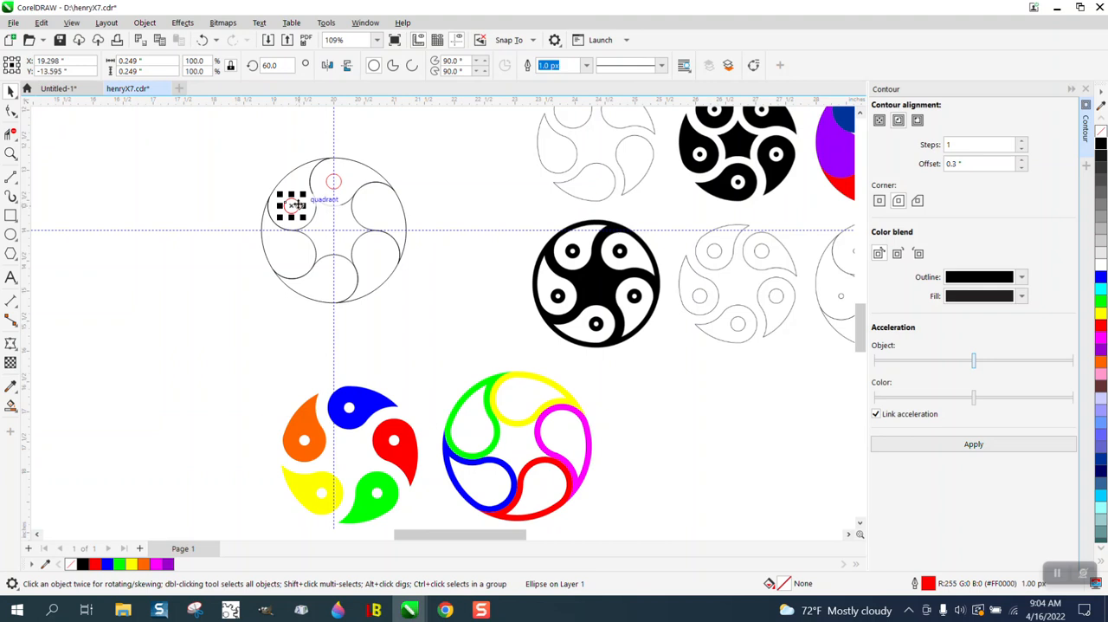
pyautogui.click(274, 66)
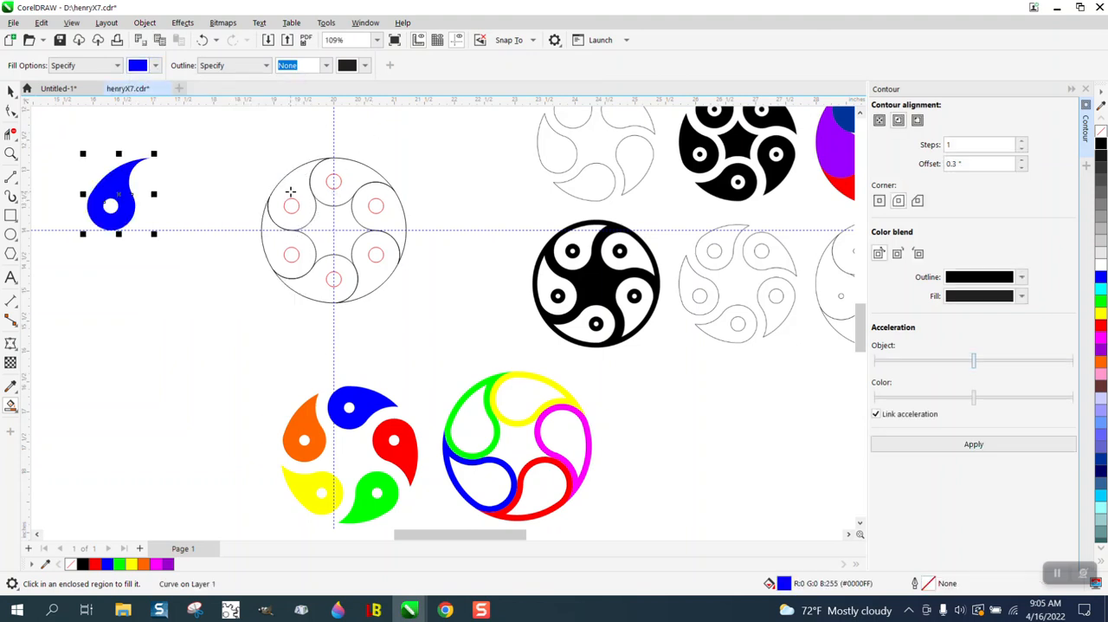
# Fill the remaining template petals with red and other palette colours to complete the multicoloured ring
pyautogui.click(154, 66)
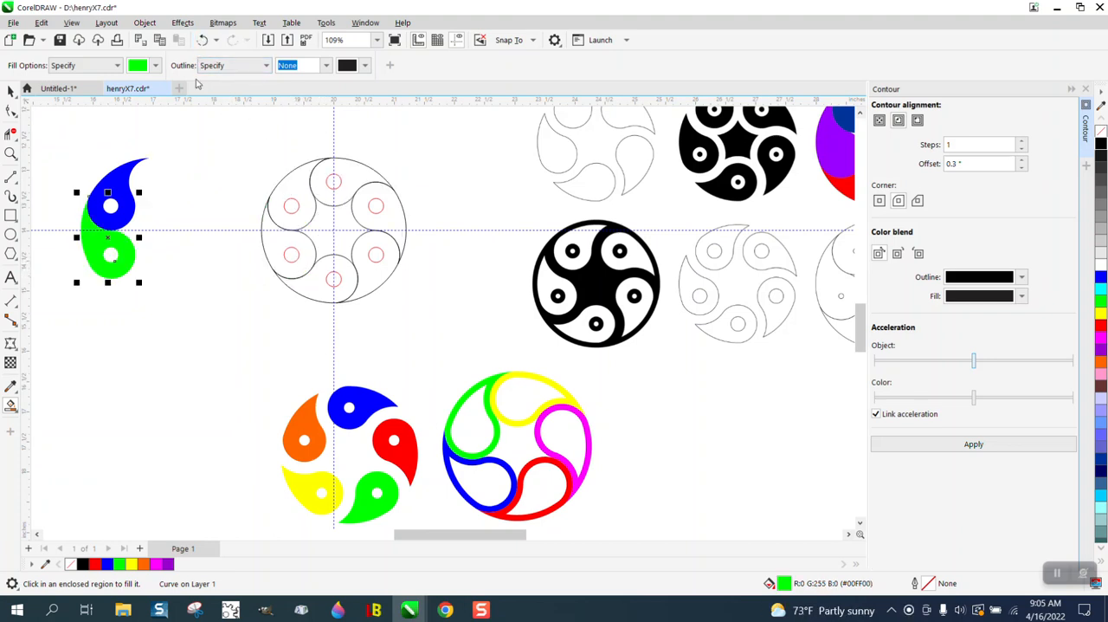
pyautogui.click(154, 66)
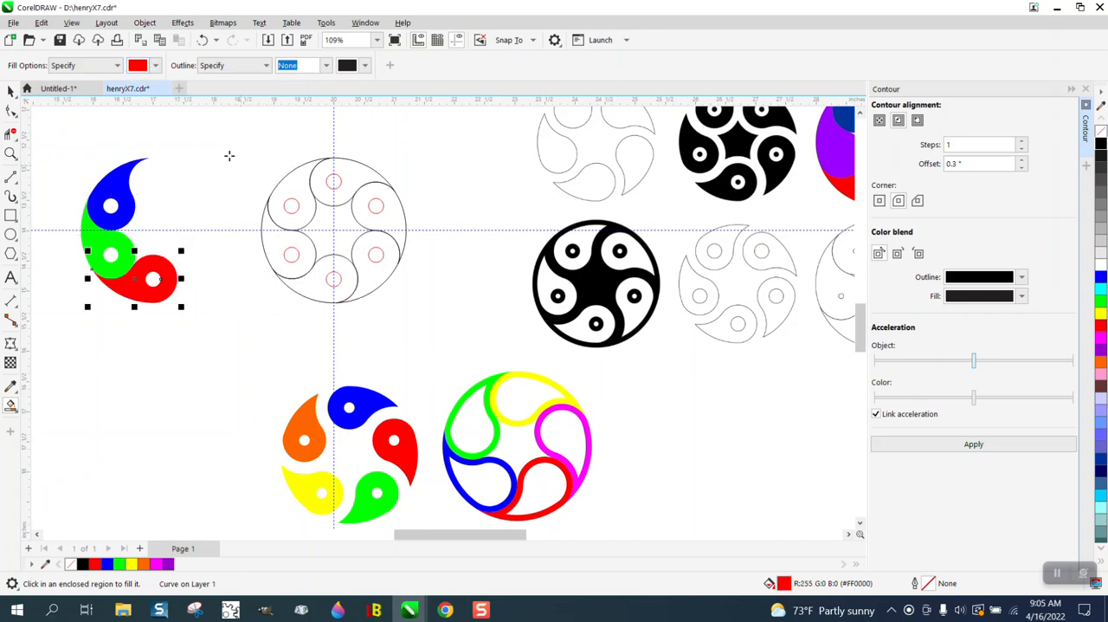
pyautogui.click(156, 66)
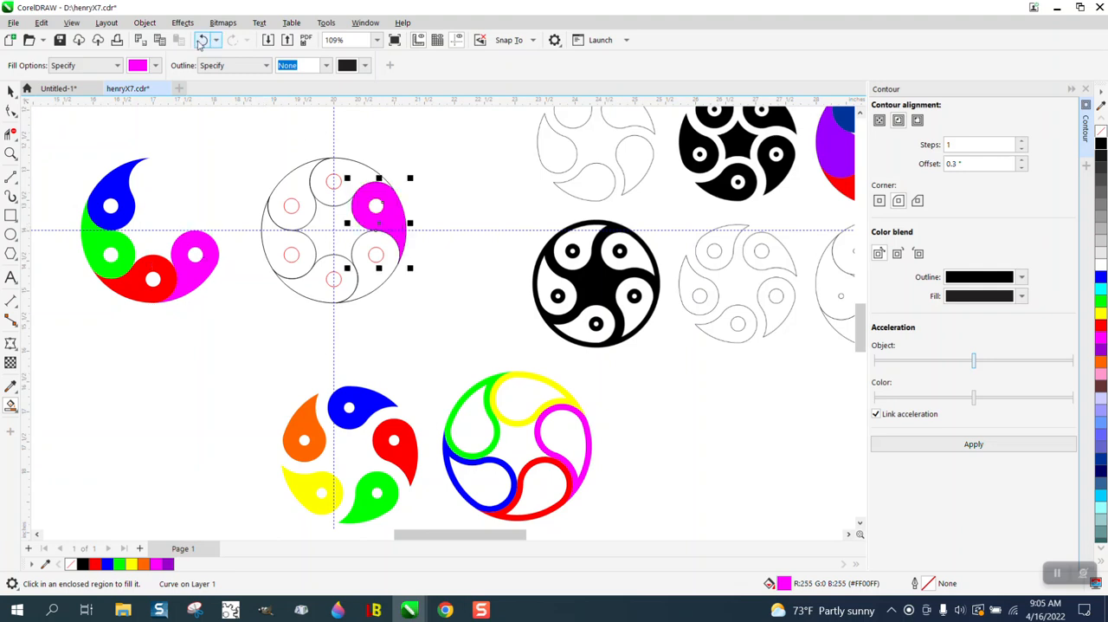
pyautogui.click(154, 66)
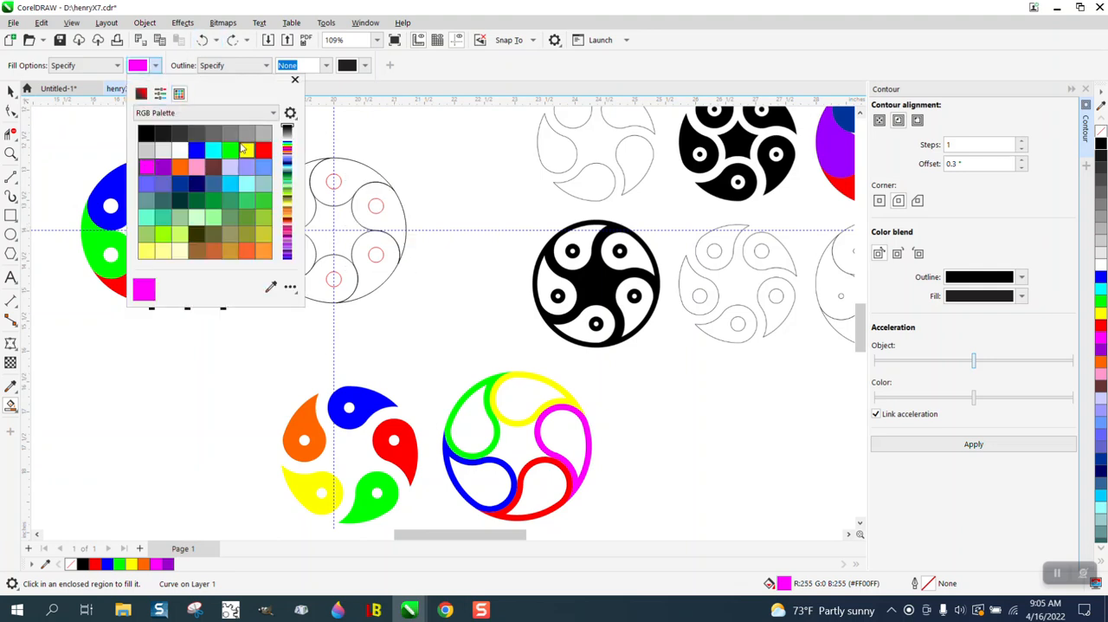
pyautogui.moveTo(232, 225)
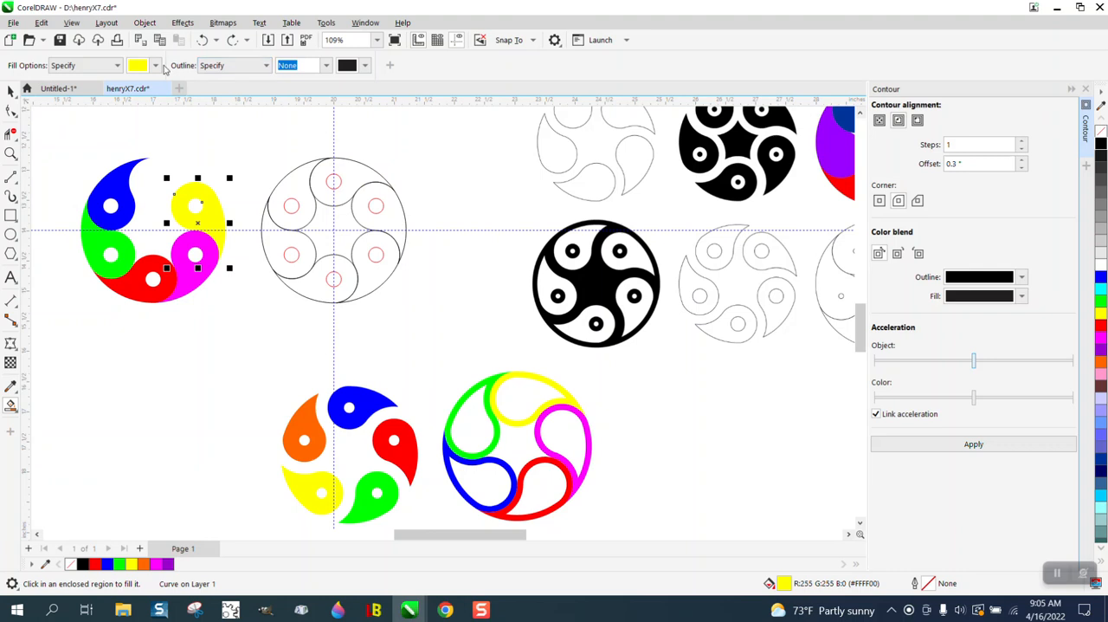
pyautogui.click(156, 66)
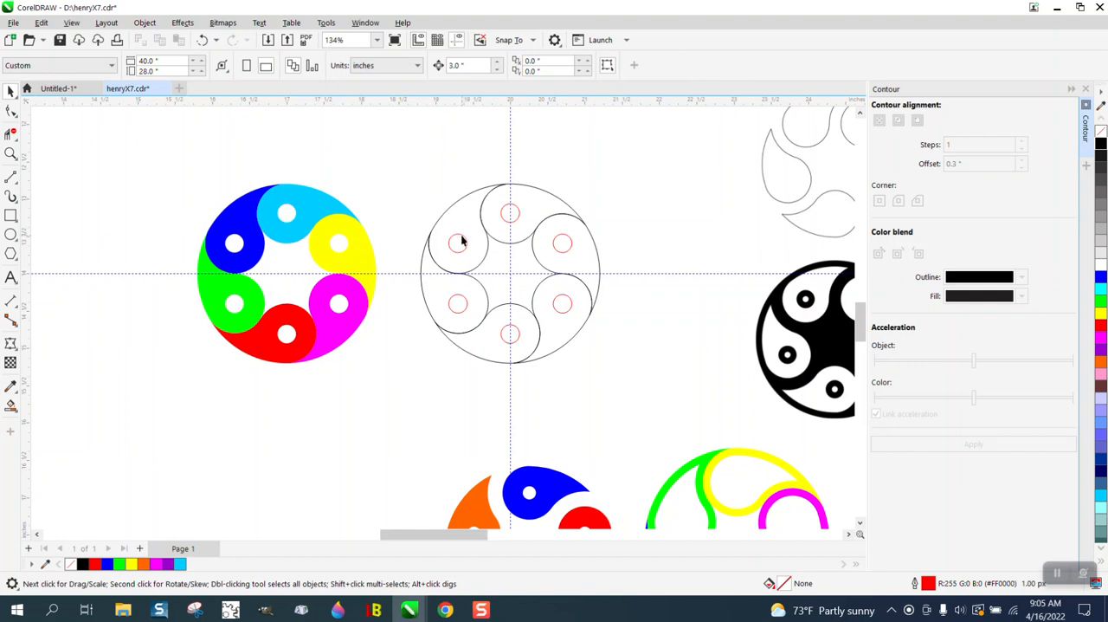
# Delete the small red circles from the outlined template and fill its top petal light blue
pyautogui.click(495, 287)
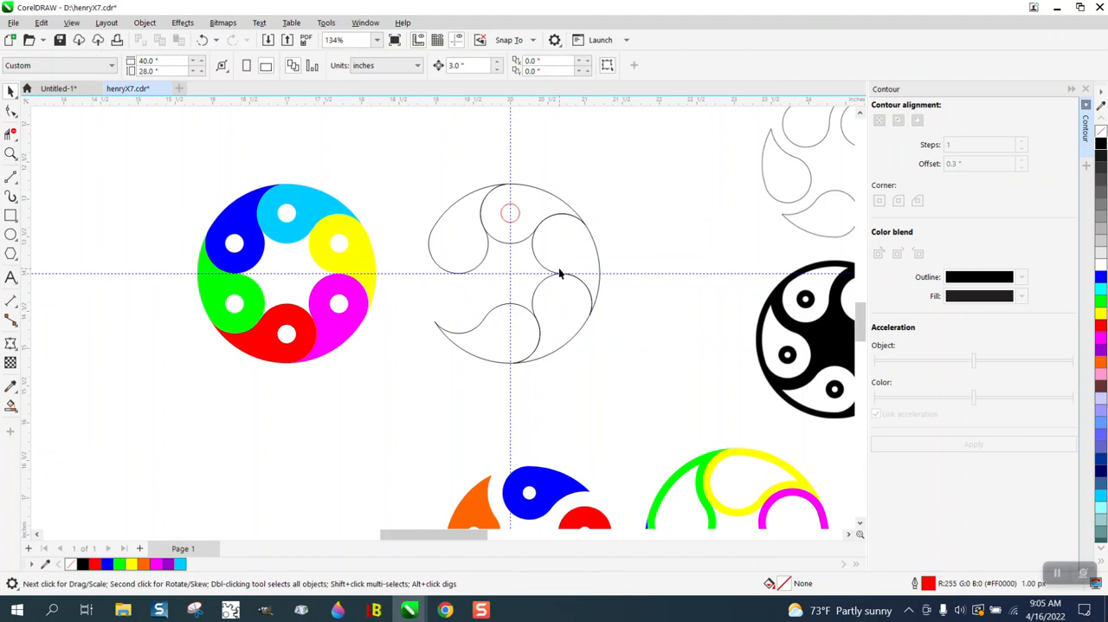
pyautogui.click(495, 288)
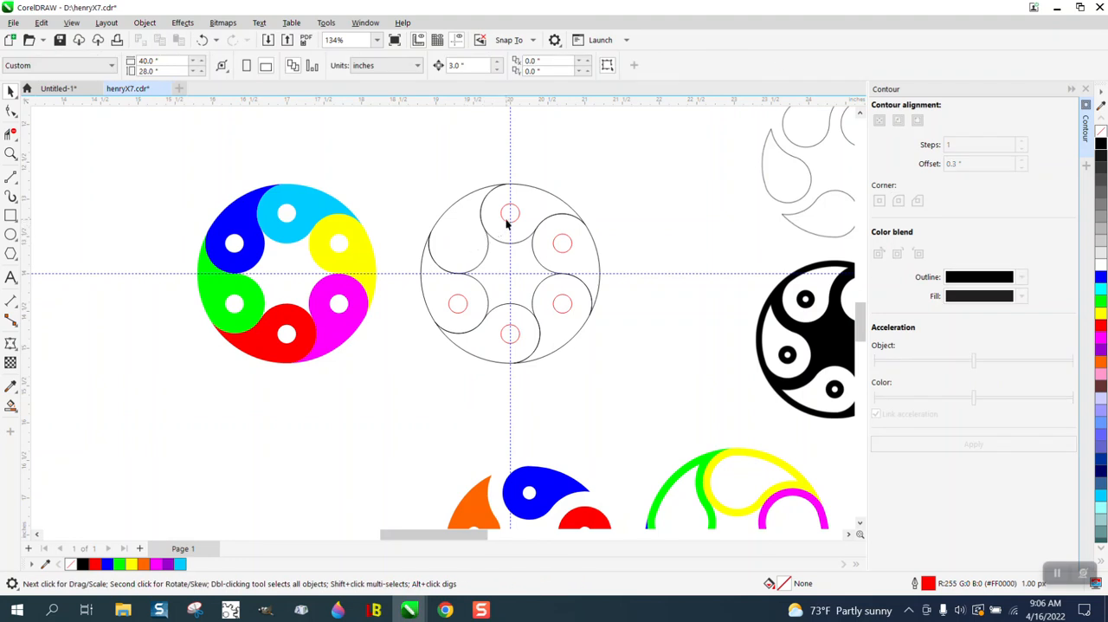
pyautogui.click(561, 244)
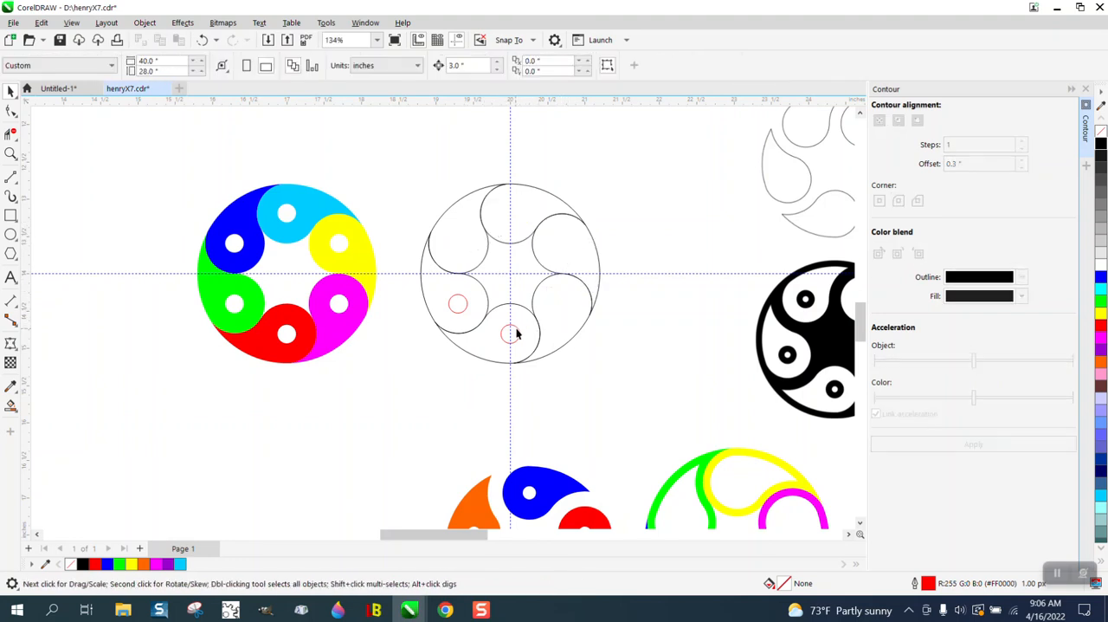
pyautogui.click(511, 338)
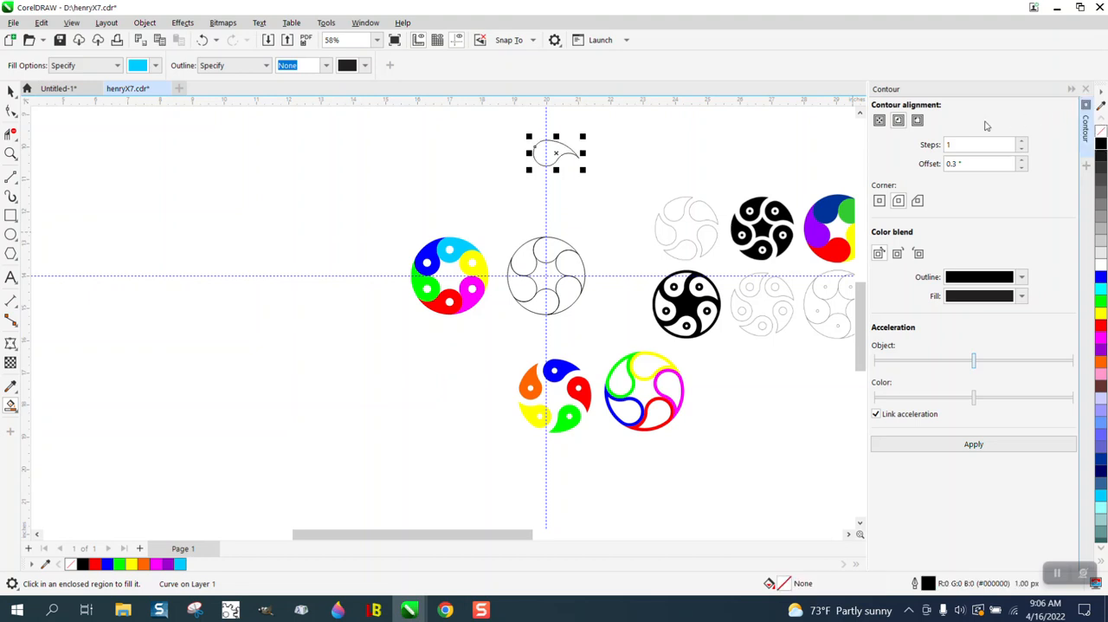
pyautogui.click(979, 165)
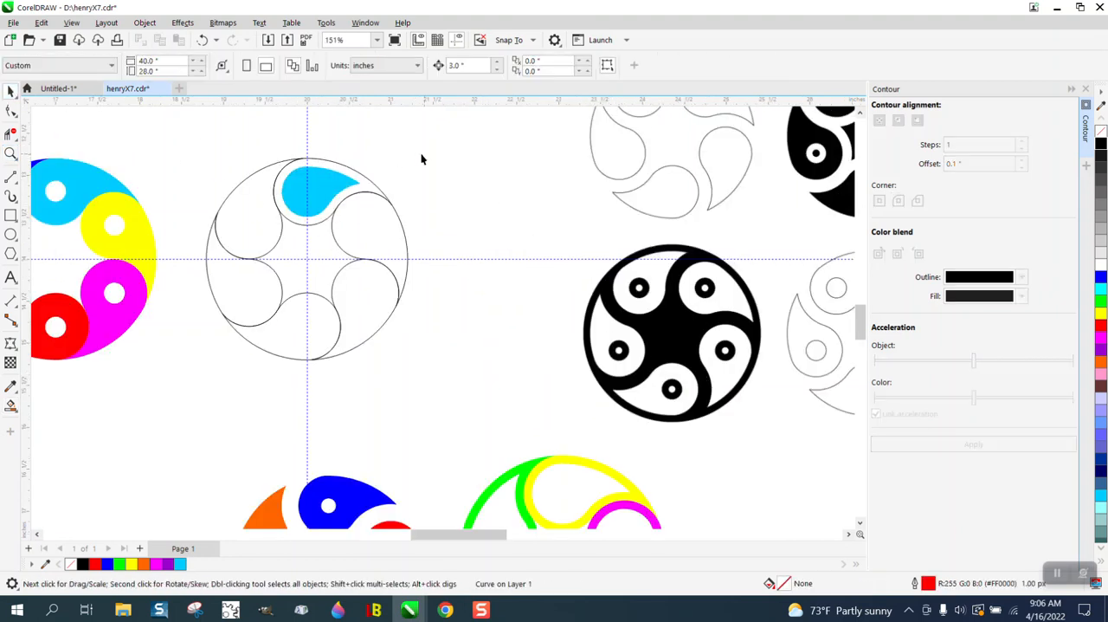
# Rotate-duplicate the cyan petal about the circle centre in 60° steps to fill all six petals
pyautogui.click(313, 191)
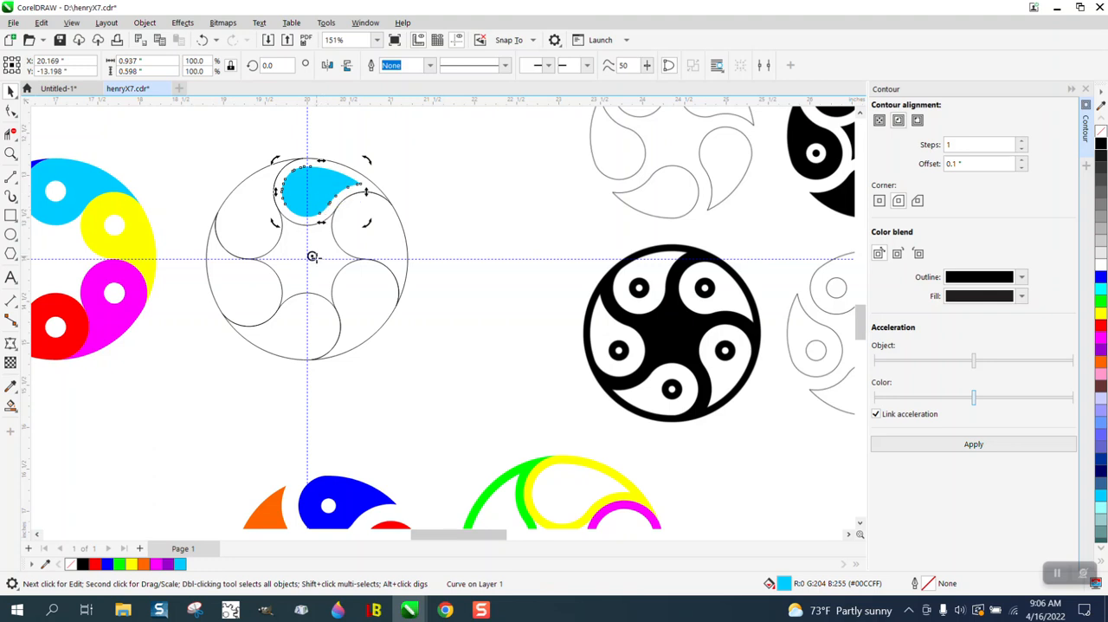
pyautogui.moveTo(312, 260)
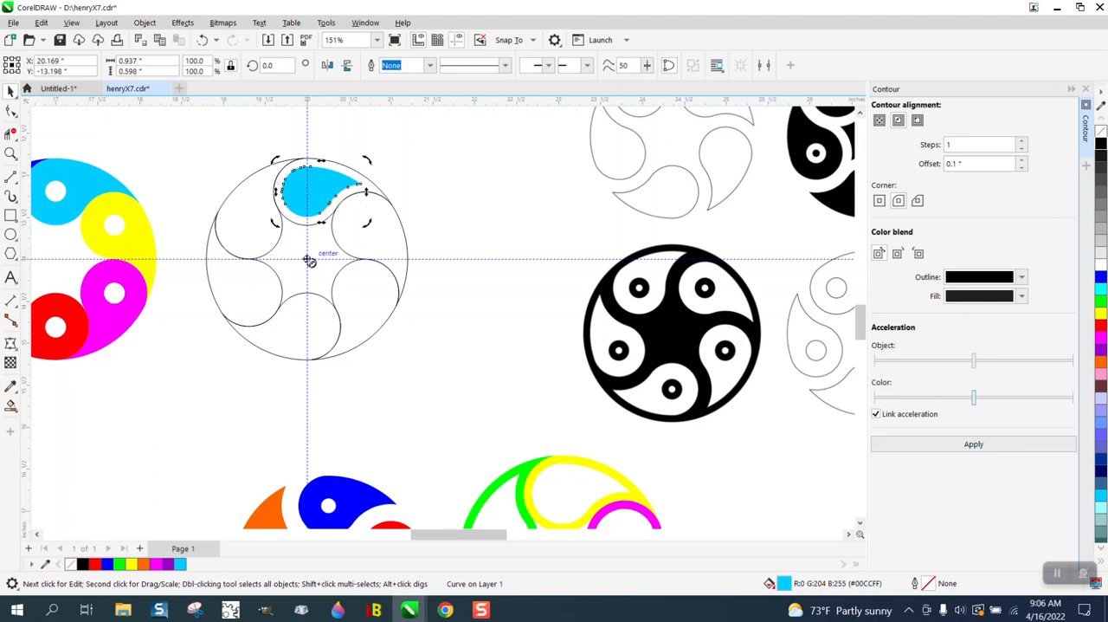
pyautogui.click(321, 191)
pyautogui.write('9')
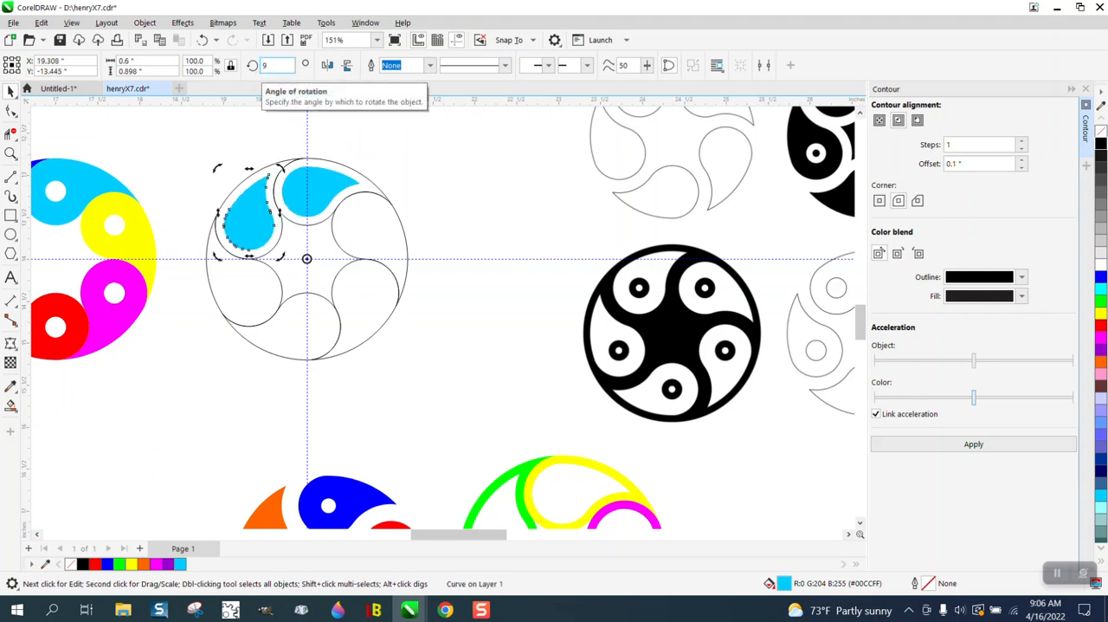
pyautogui.write('60.0')
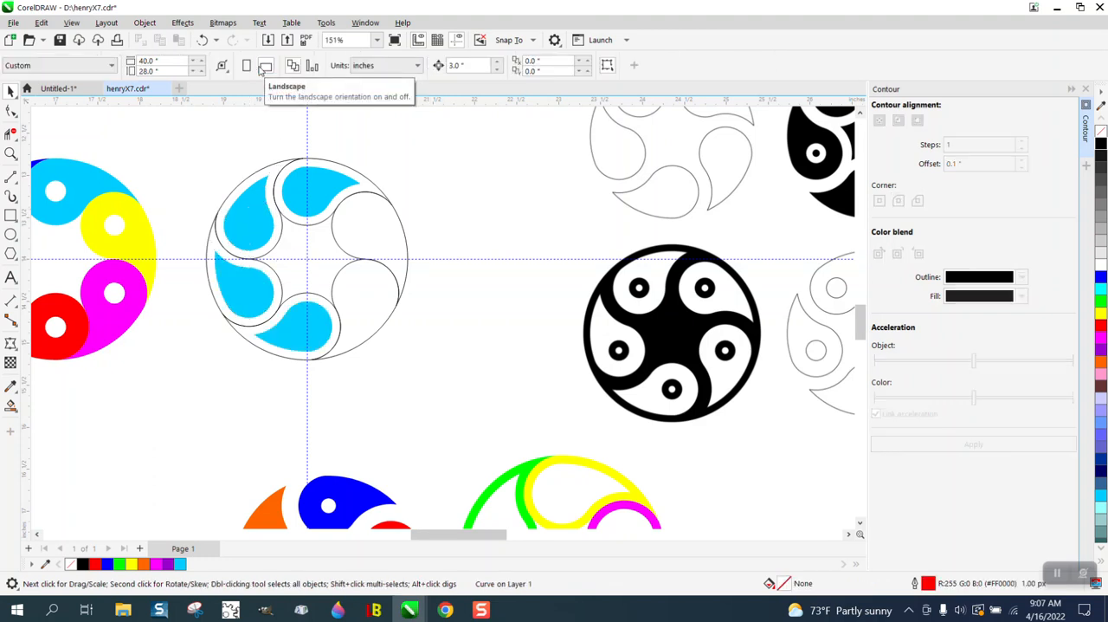
pyautogui.click(294, 326)
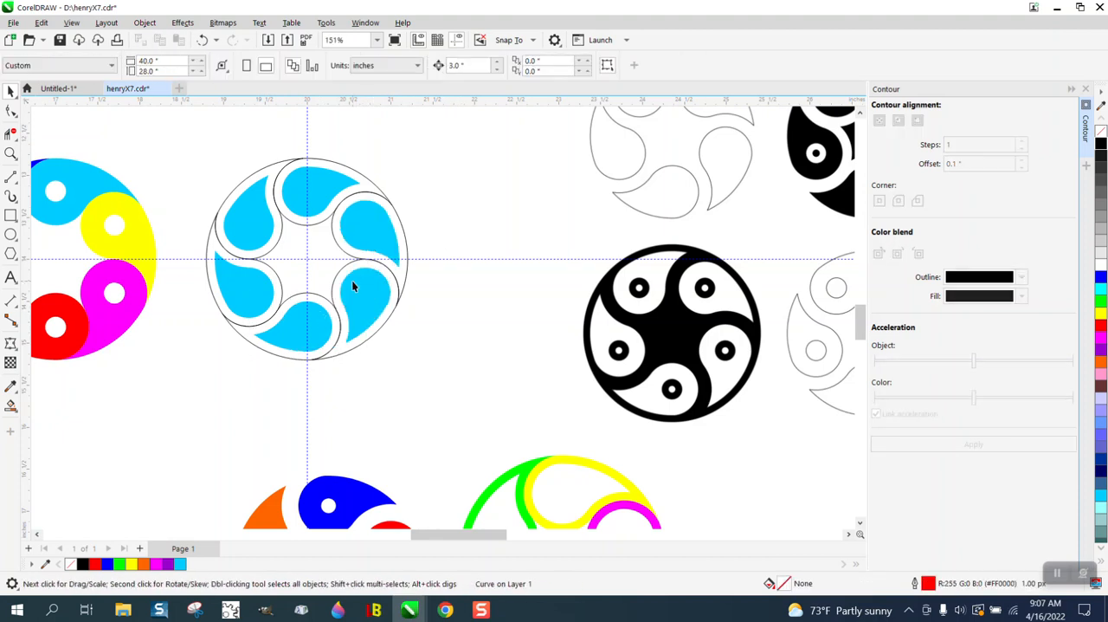
pyautogui.moveTo(336, 189)
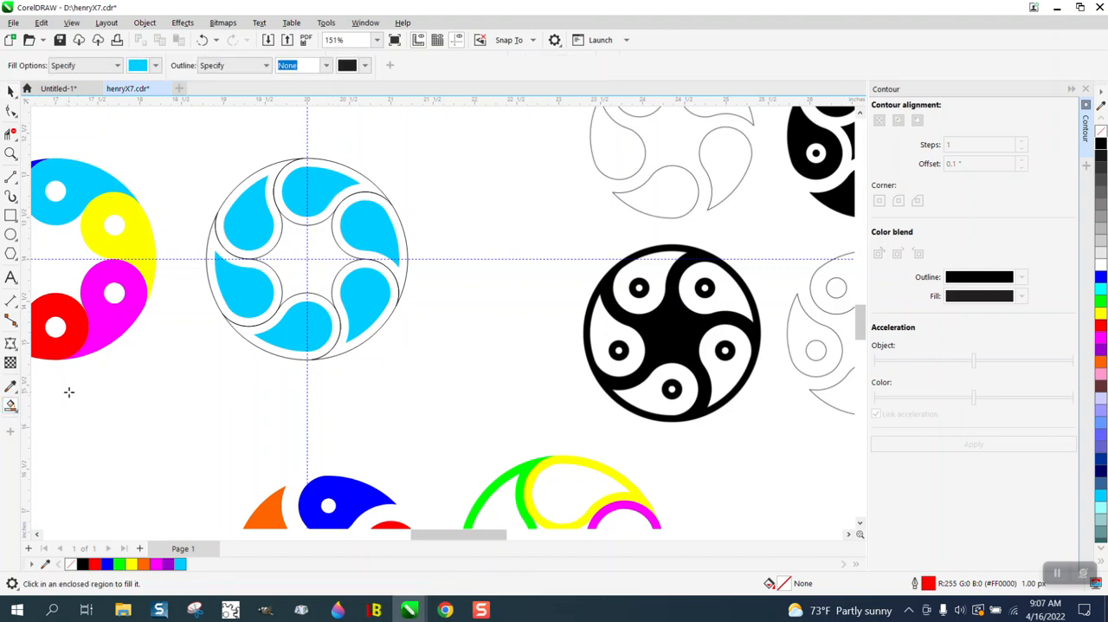
# Smart-fill the remaining regions cyan and add green contour bands around all 13 petal objects
pyautogui.click(307, 258)
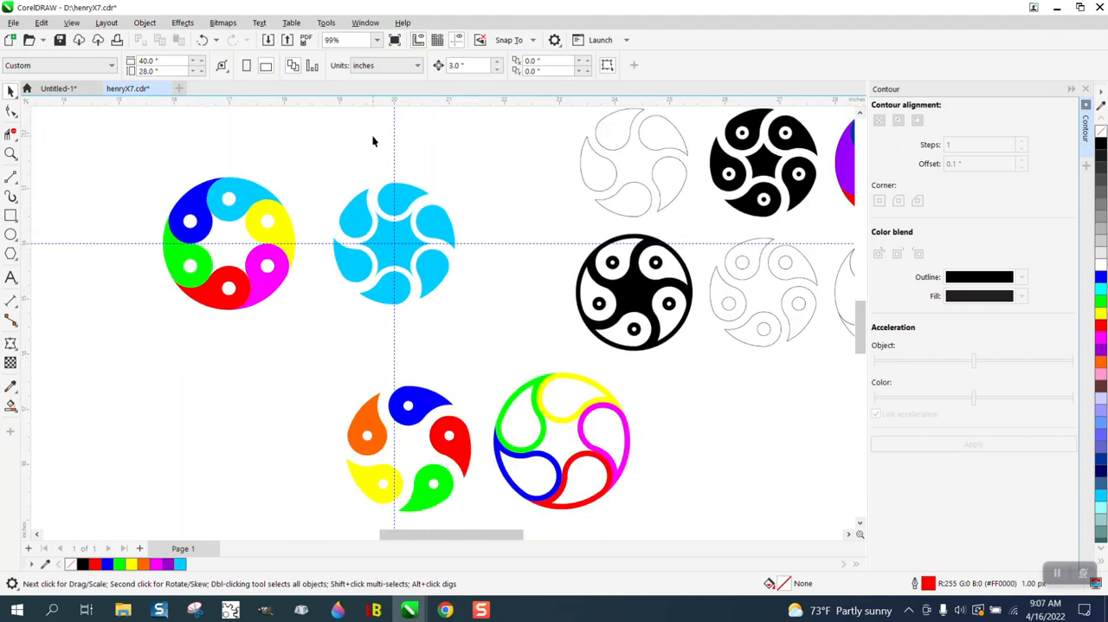
pyautogui.click(395, 243)
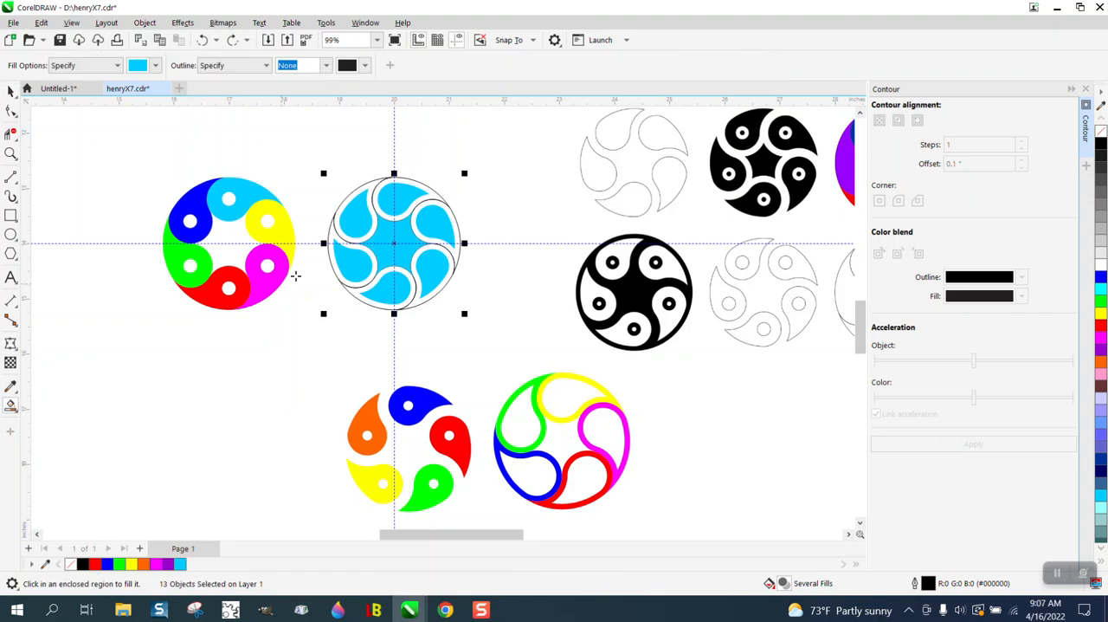
pyautogui.click(138, 66)
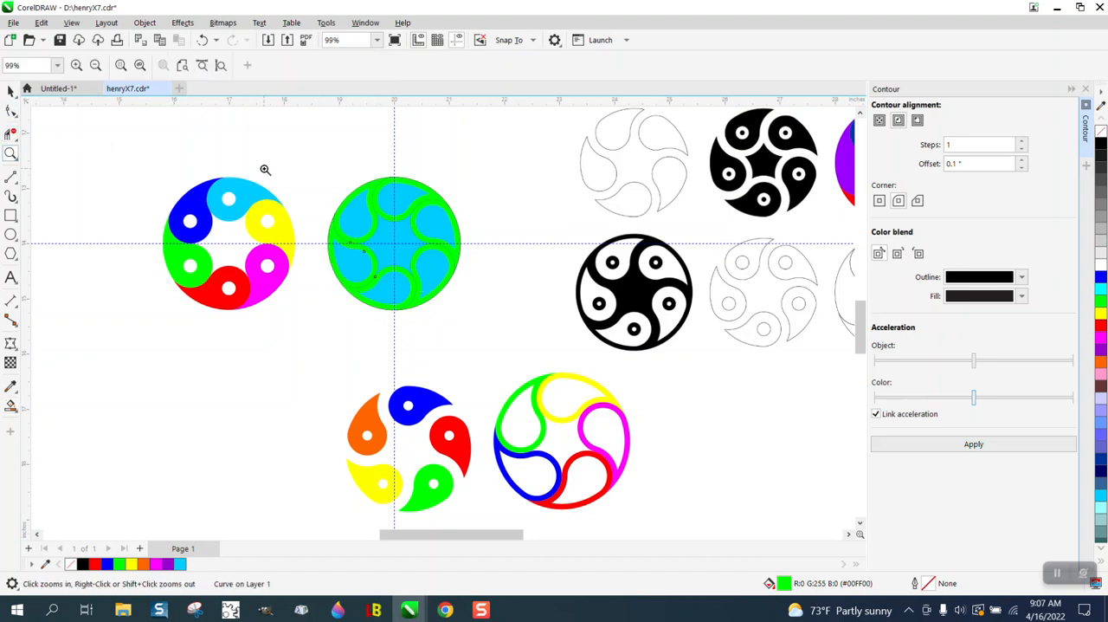
pyautogui.click(267, 169)
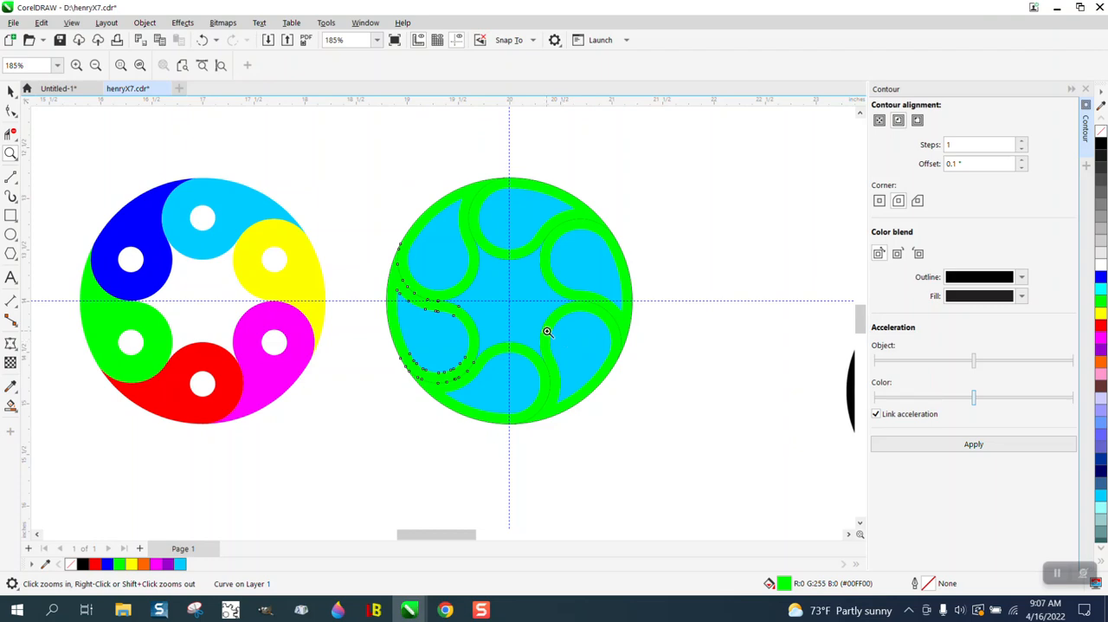